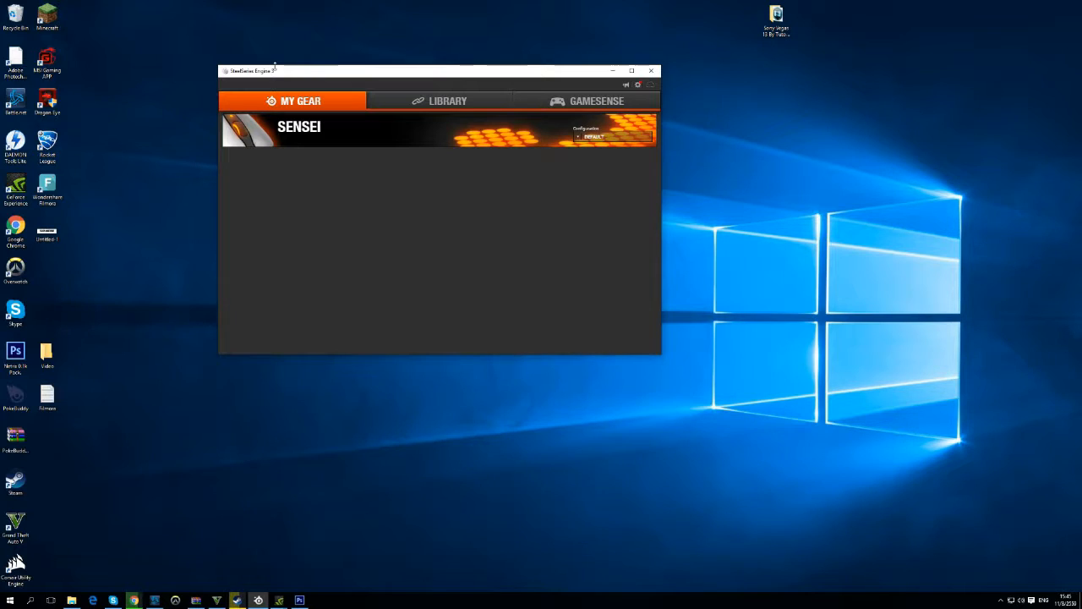
mouse_move(284, 58)
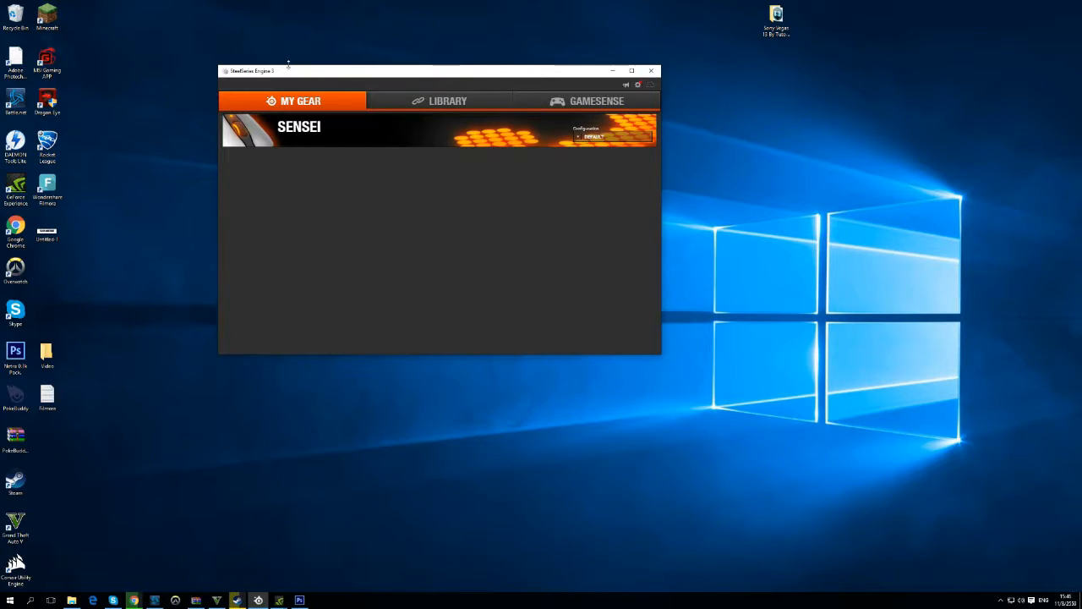
mouse_move(288, 54)
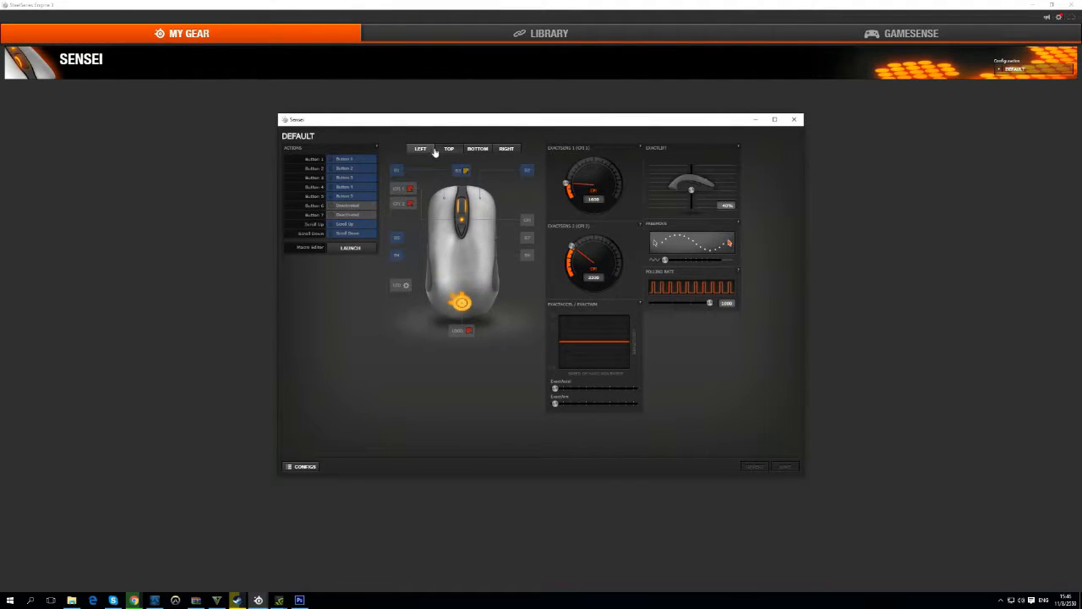
mouse_move(448, 149)
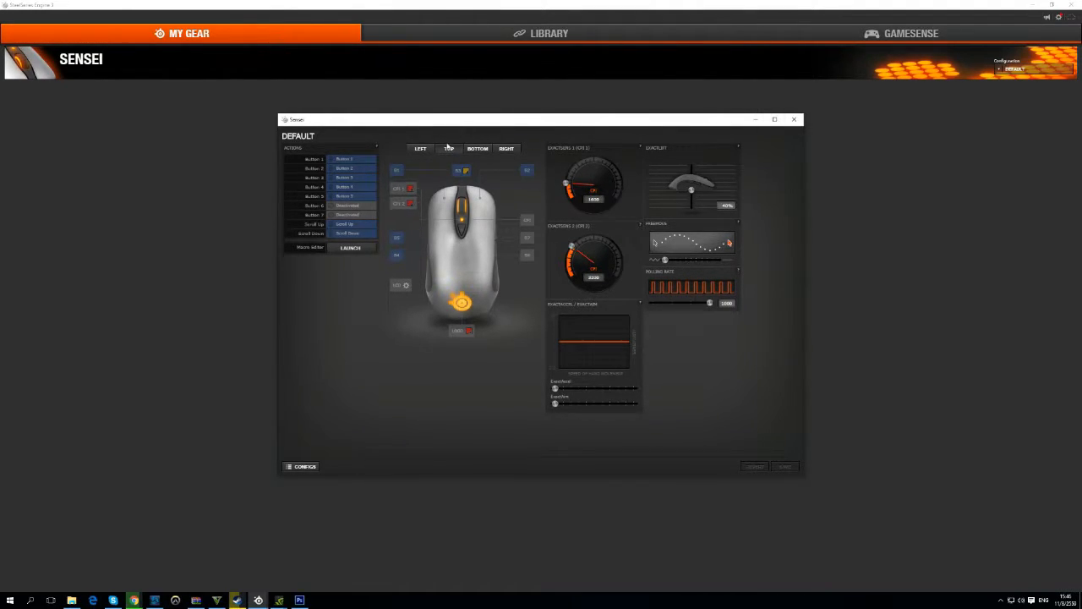
mouse_move(495, 164)
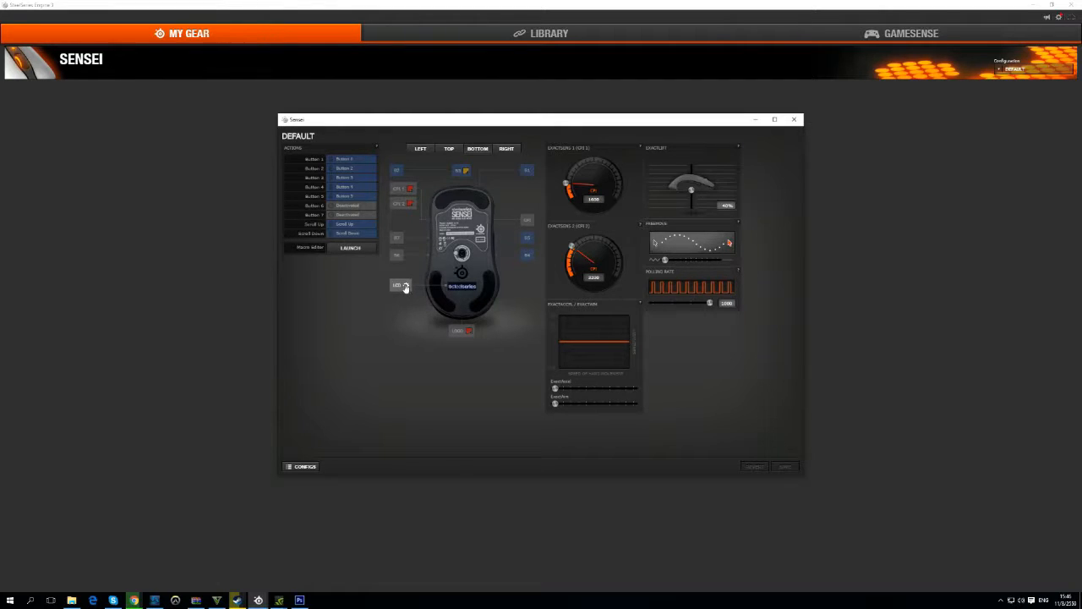
Step: Open the Sensei mouse's LCD settings showing the current FLICK MACHINE picture
left_click(404, 284)
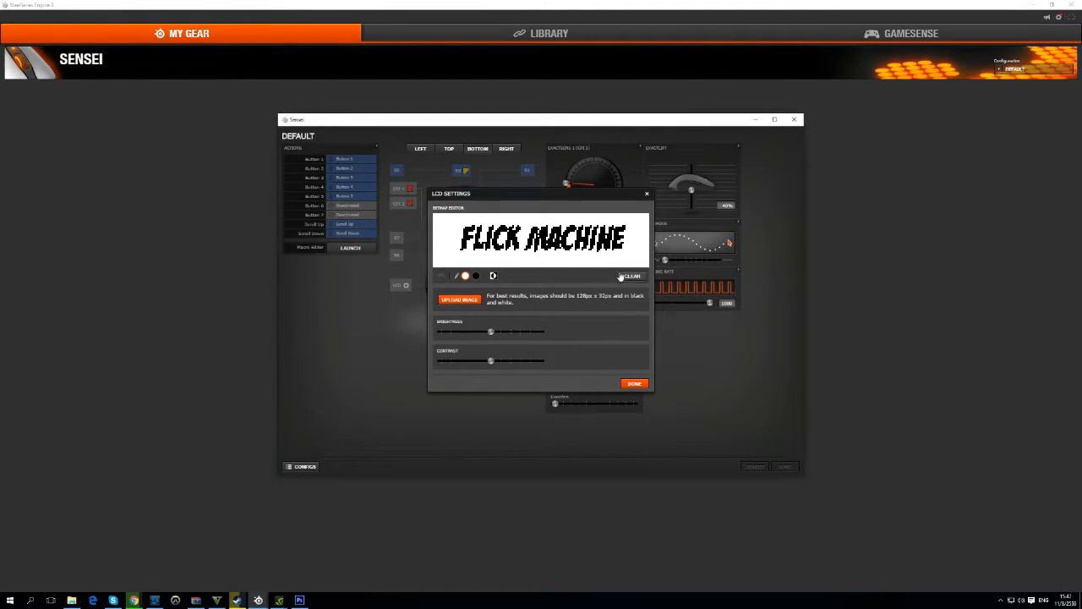
Step: Clear the LCD picture to black twice, then bring the Photoshop document forward
left_click(632, 276)
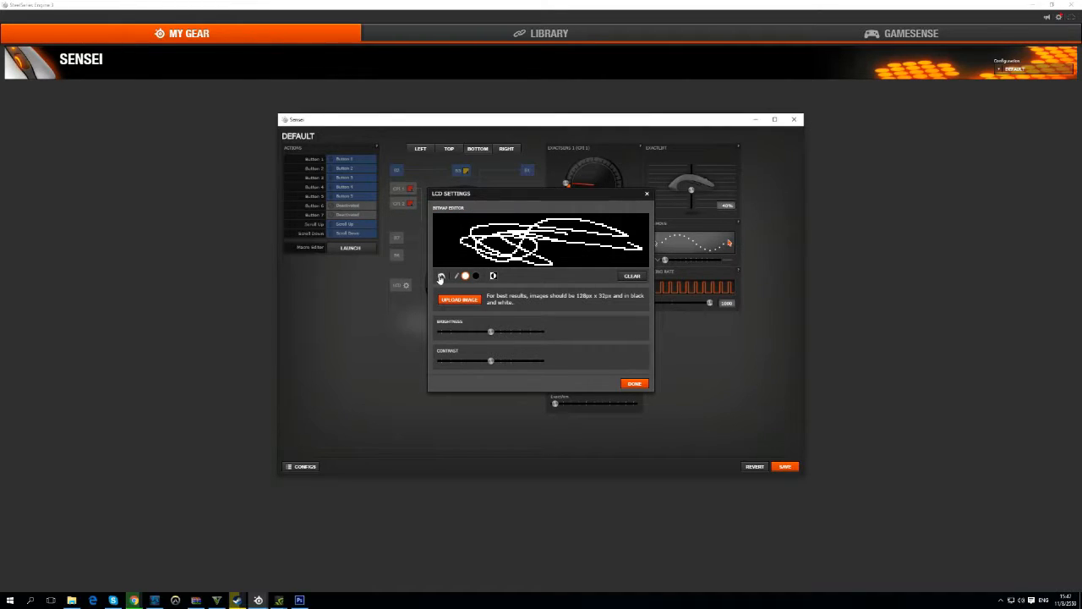
left_click(633, 275)
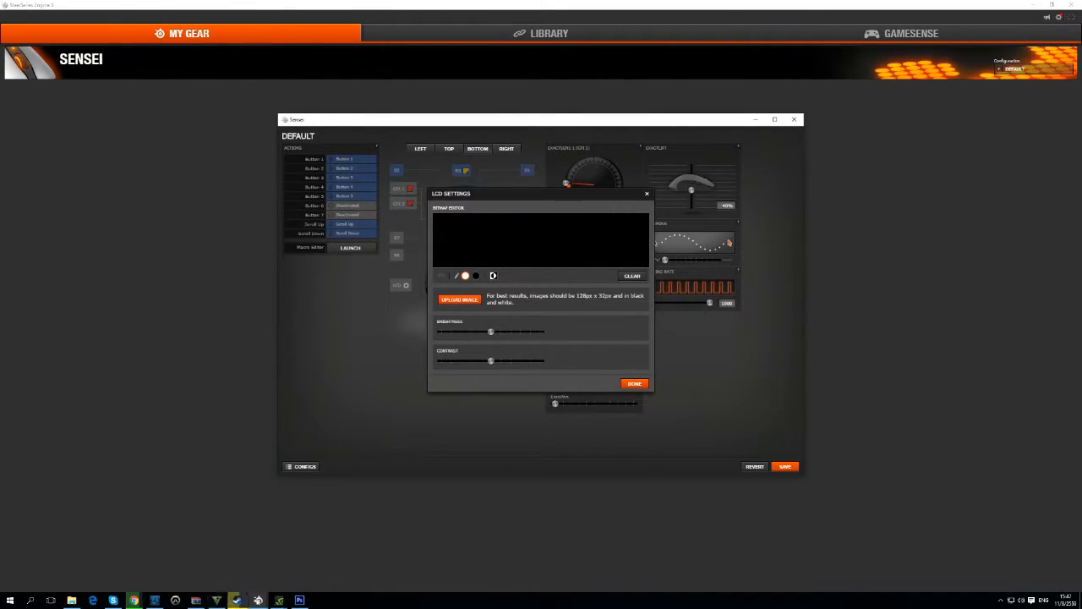
mouse_move(299, 600)
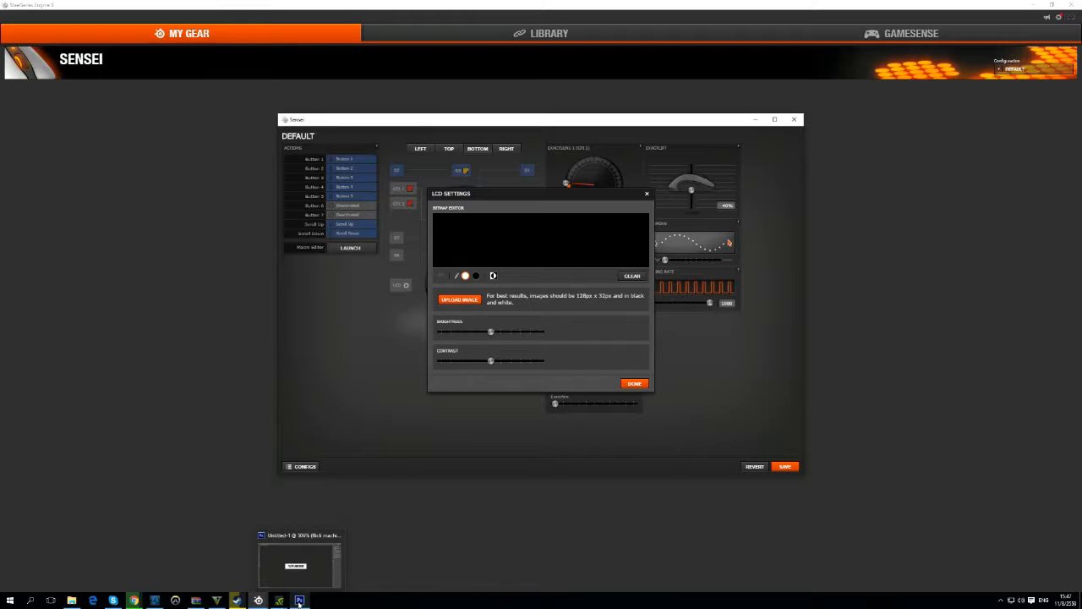
left_click(298, 600)
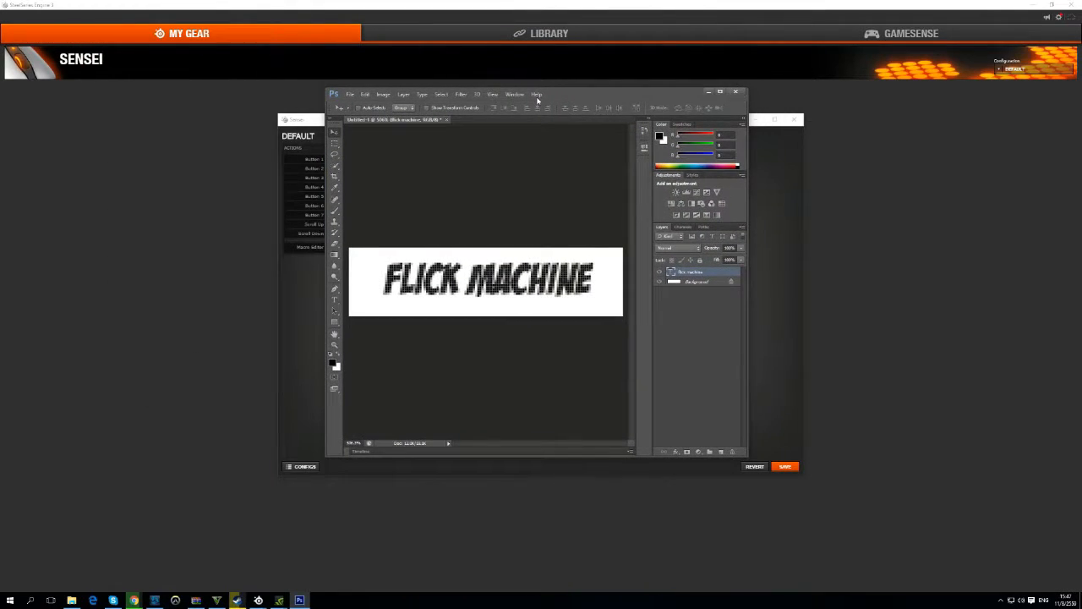
Step: Move Photoshop beside the LCD settings and show its File menu
left_click_drag(524, 92, 524, 111)
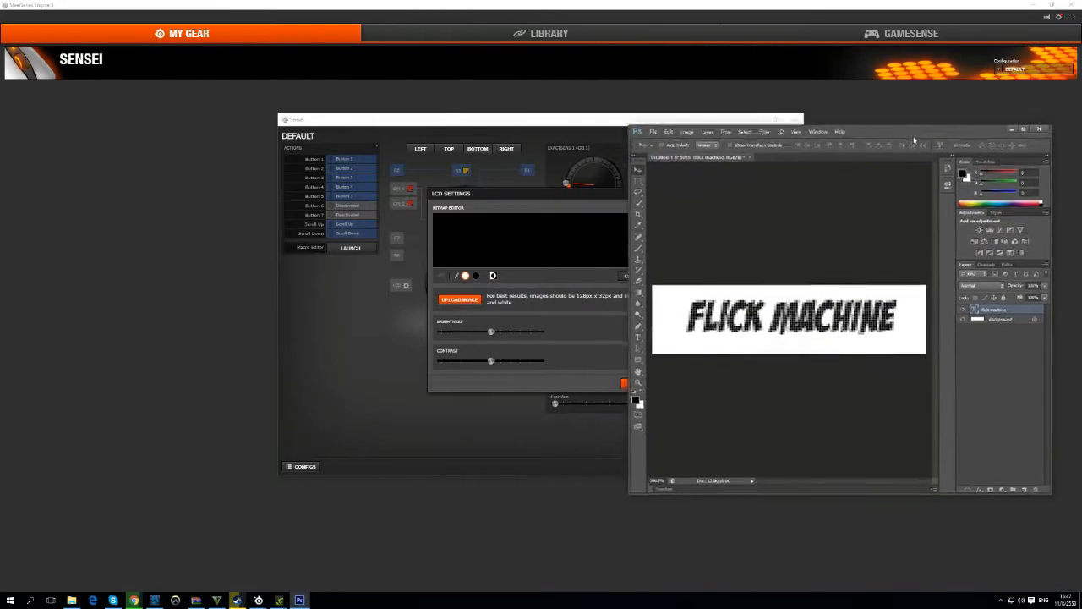
left_click(646, 111)
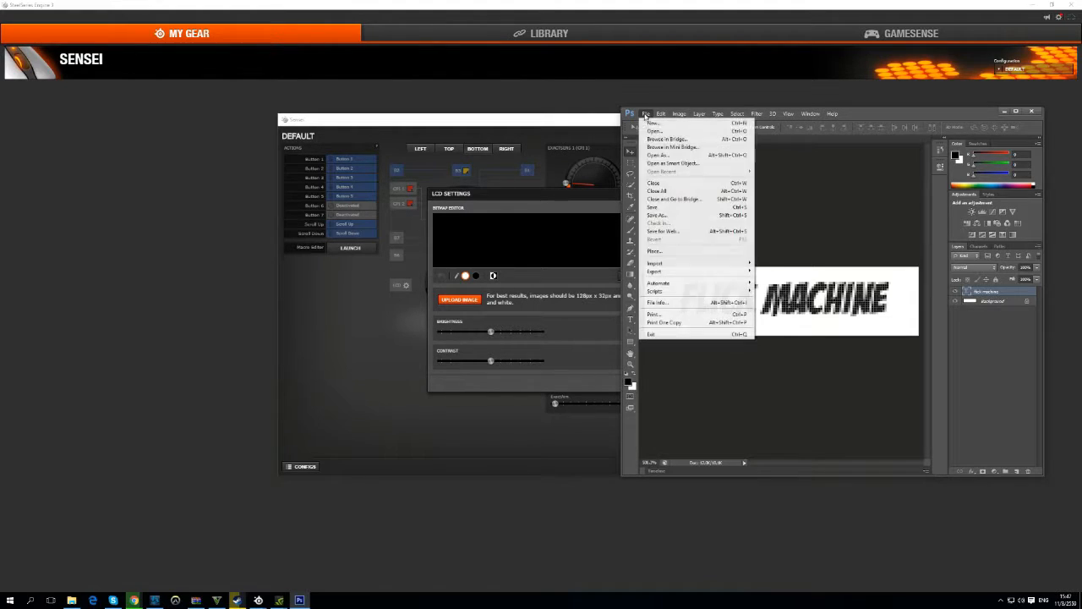
Step: Create a new white 128×32 pixel document named 'Steel Series LED'
left_click(652, 122)
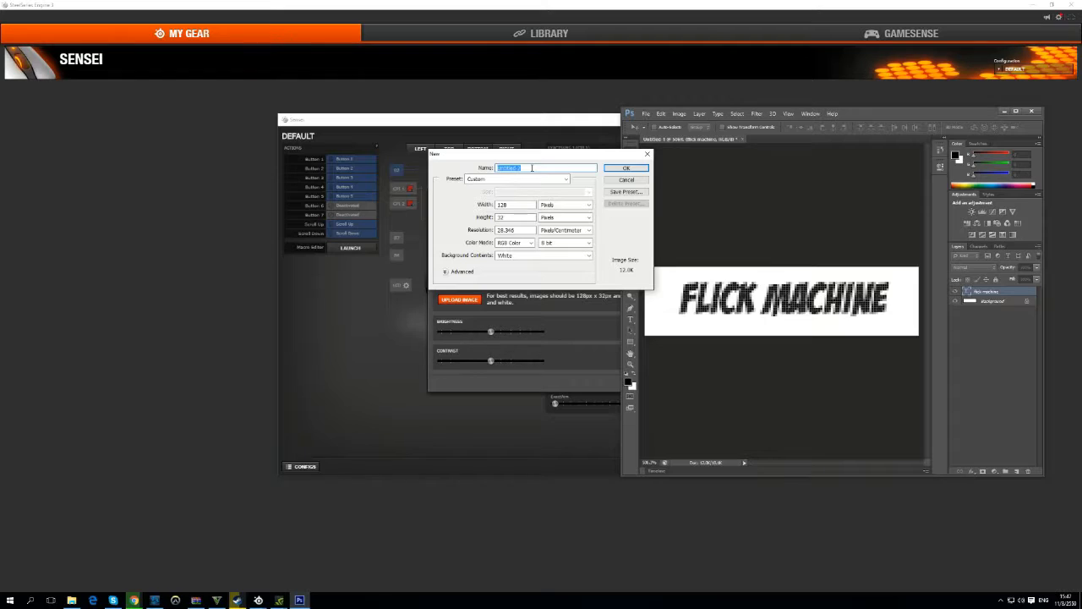
type("Steel Series")
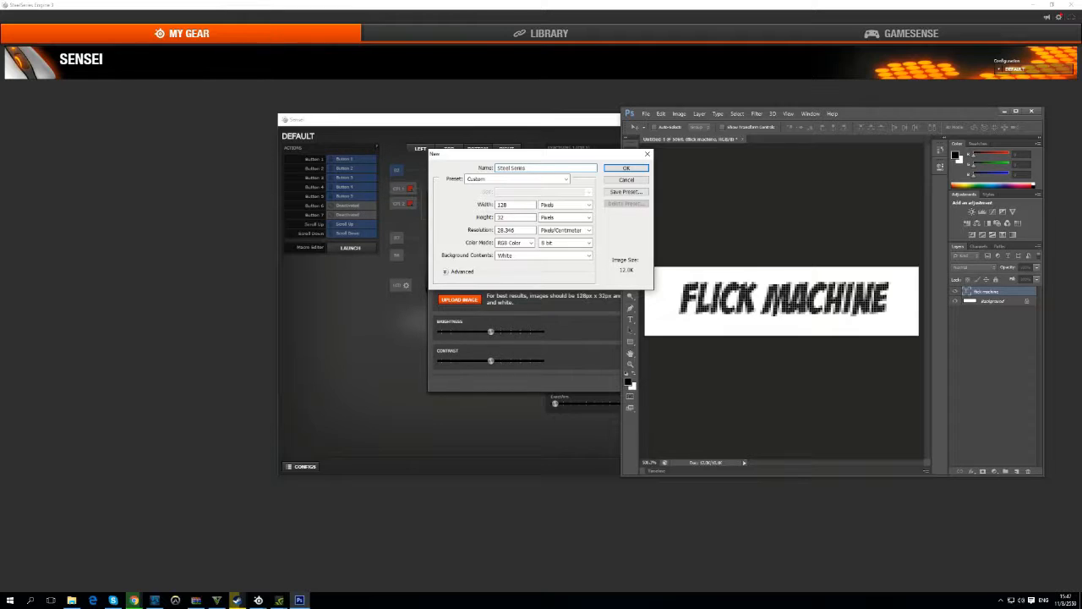
type("LED")
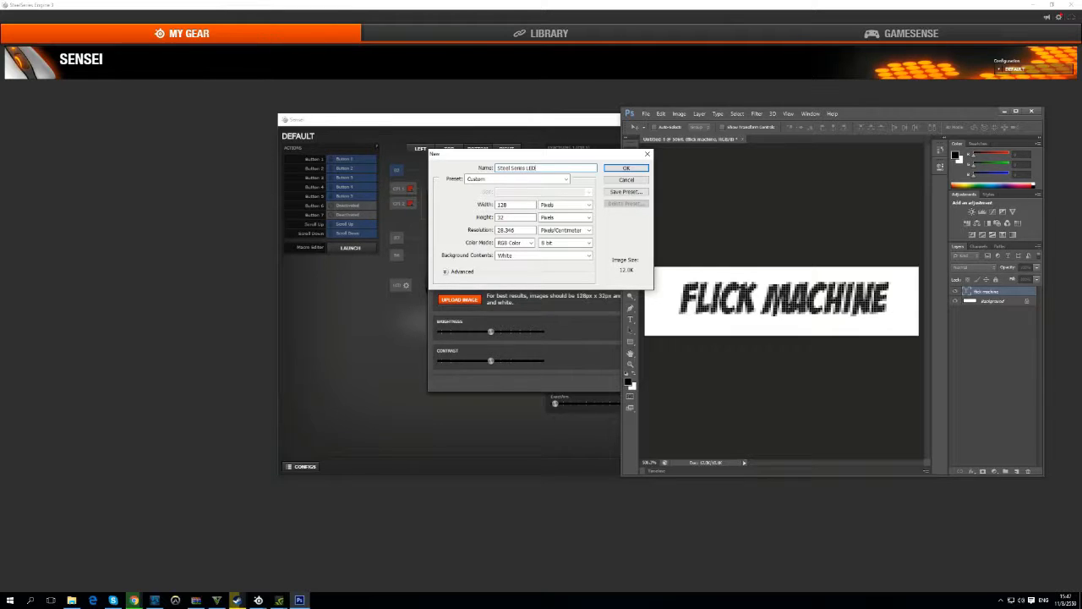
left_click(515, 205)
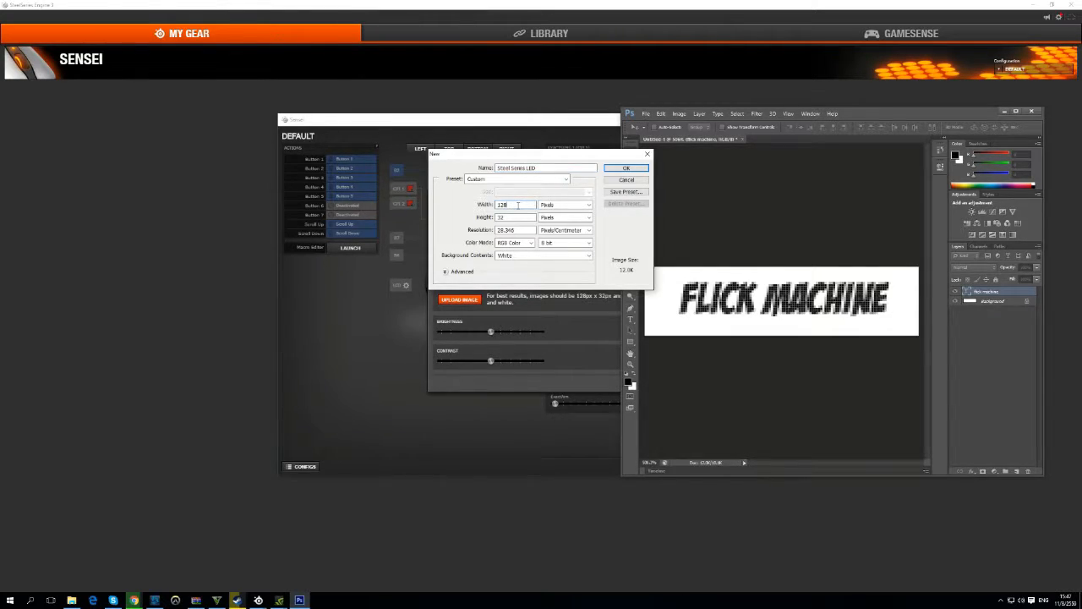
mouse_move(514, 204)
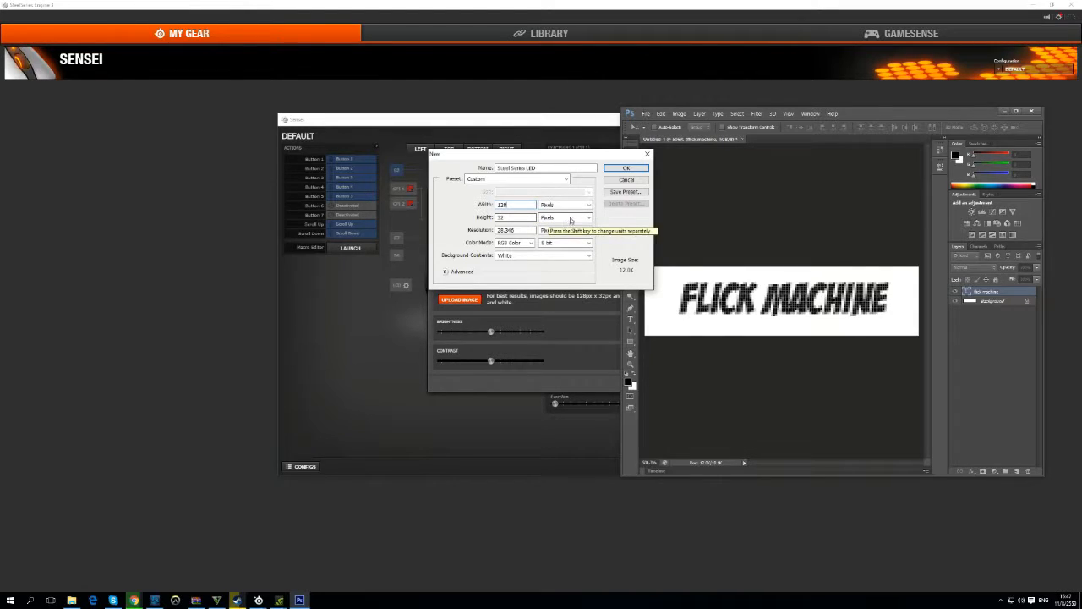
left_click(562, 230)
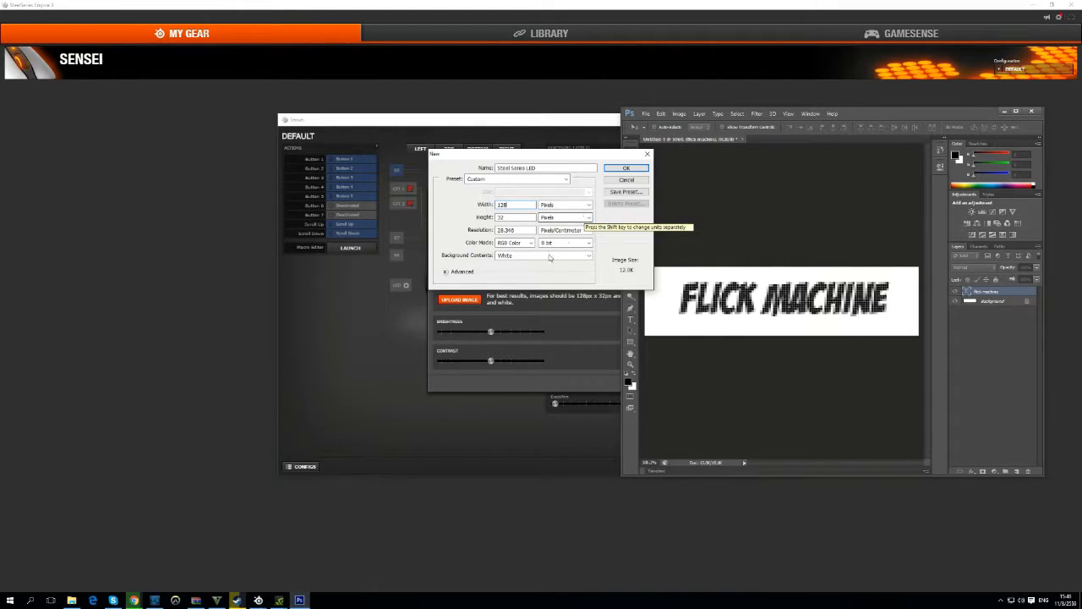
left_click(588, 255)
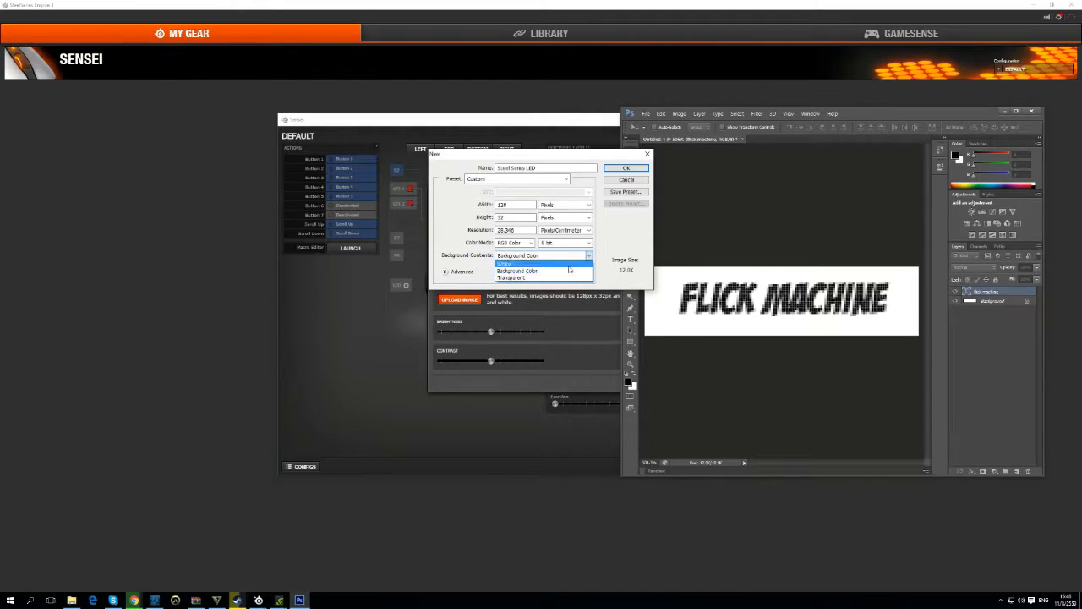
left_click(504, 264)
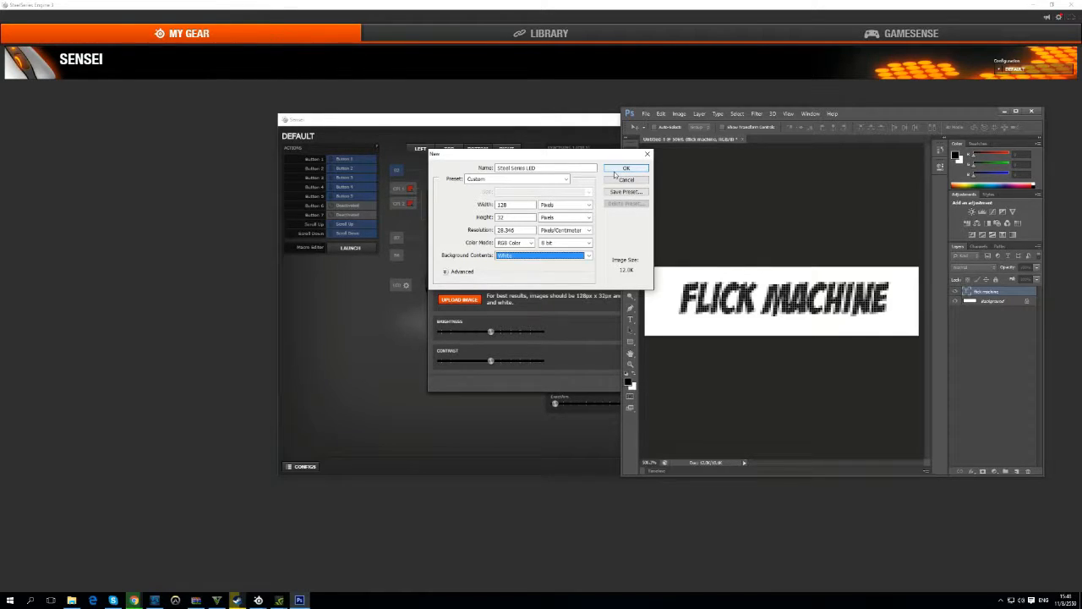
mouse_move(625, 168)
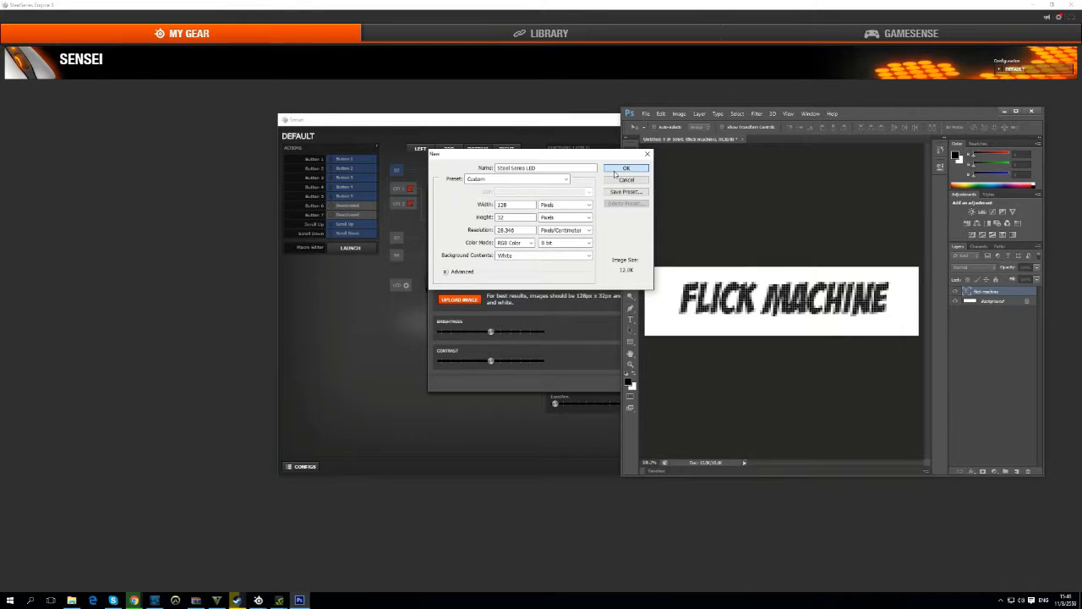
left_click(626, 169)
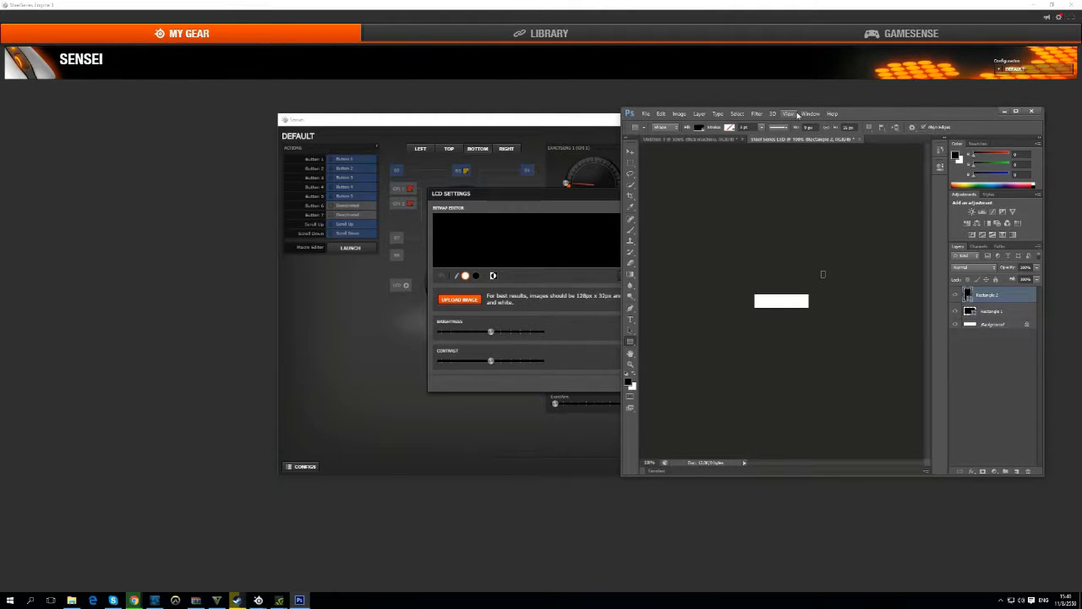
Step: Maximize Photoshop, dismiss the rectangle size prompt and zoom in on the small white canvas
left_click(1018, 111)
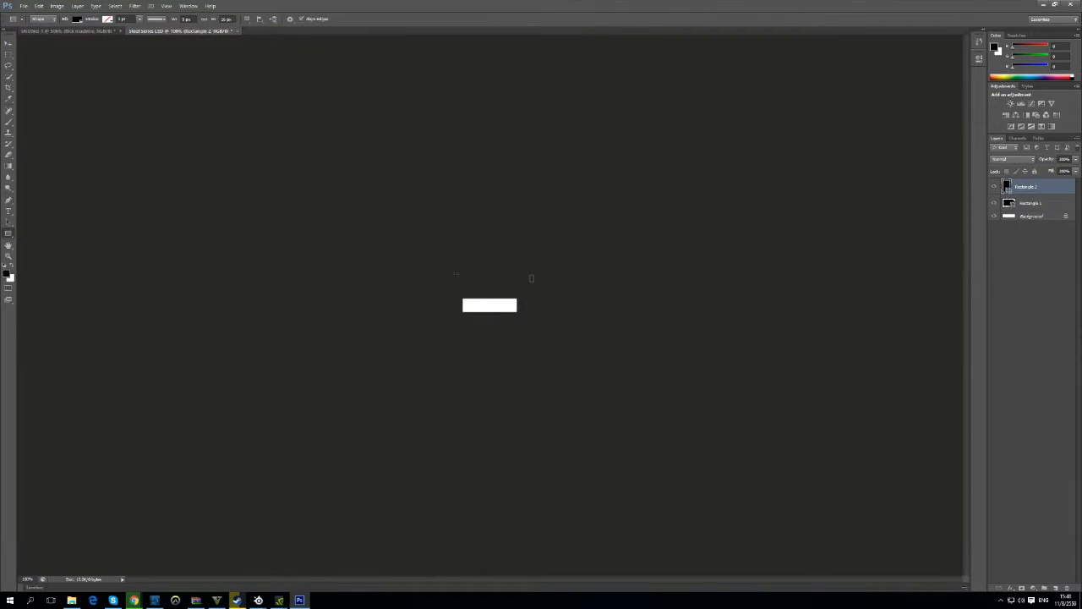
left_click(490, 304)
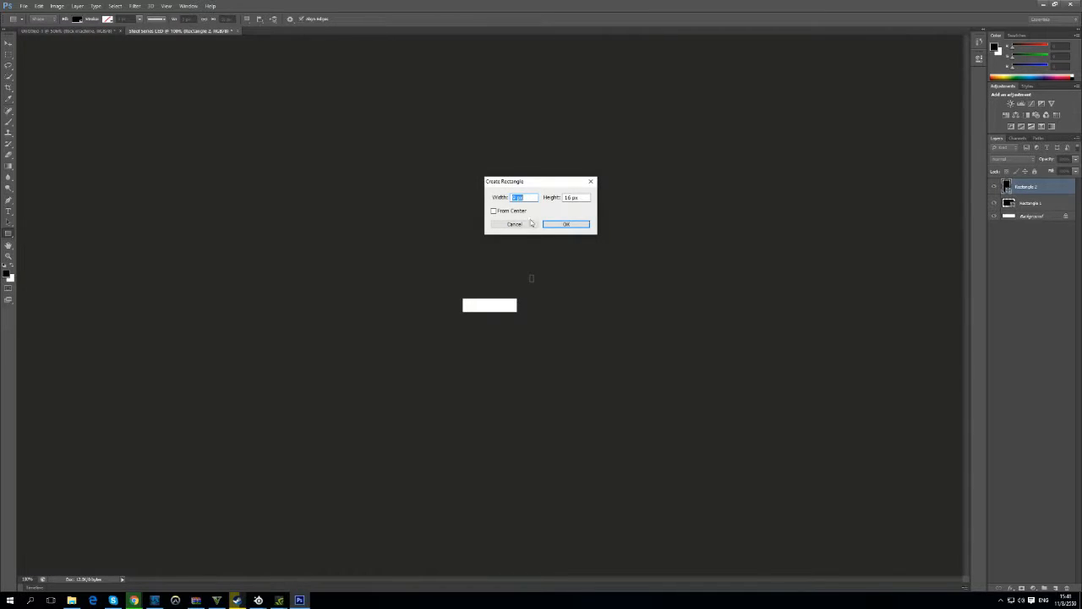
left_click(565, 223)
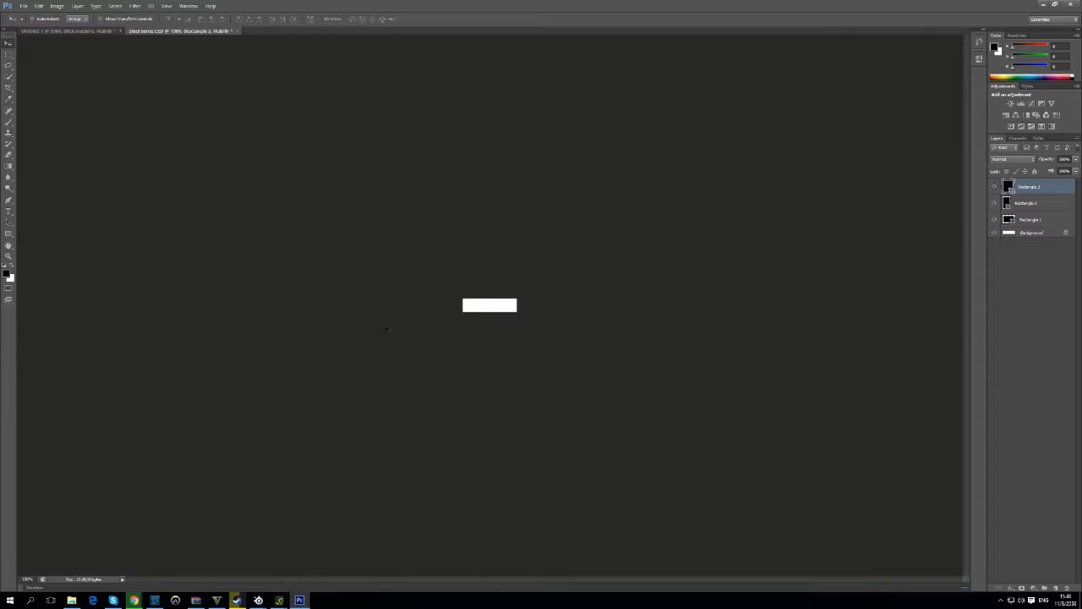
left_click(9, 257)
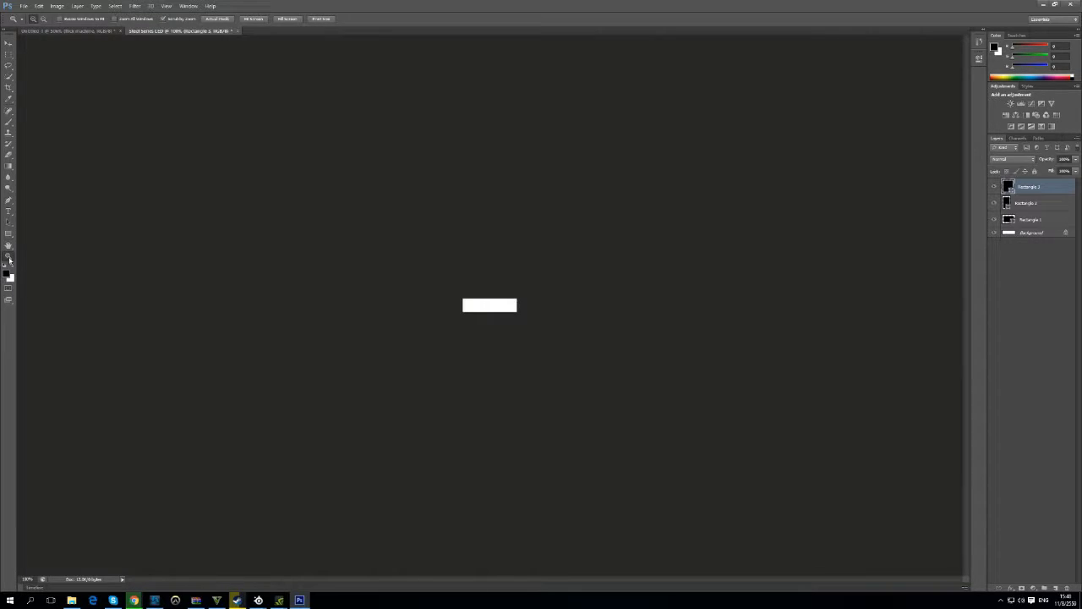
mouse_move(8, 260)
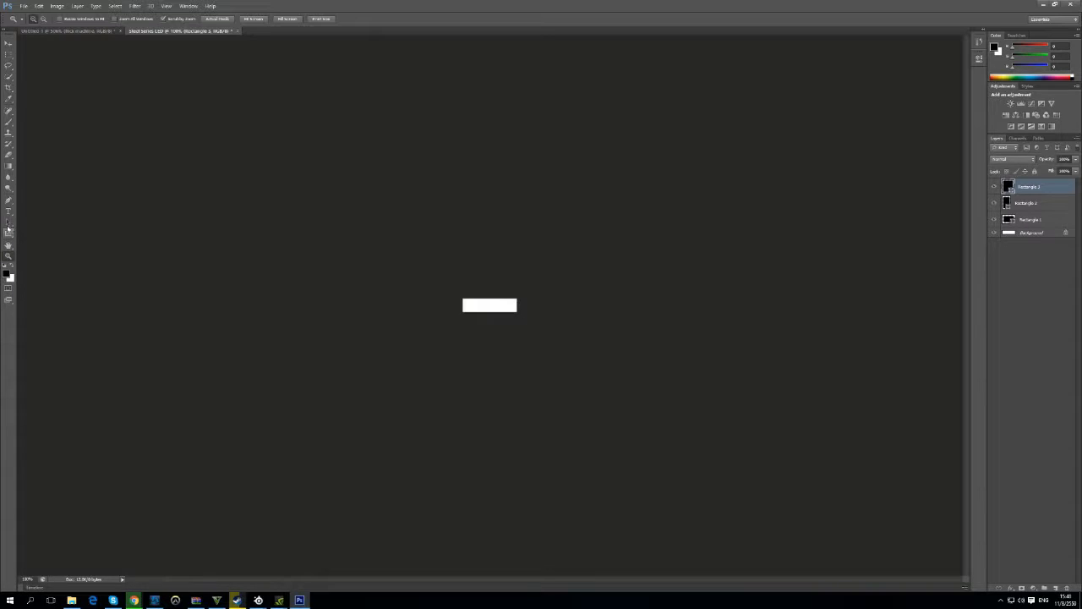
mouse_move(572, 301)
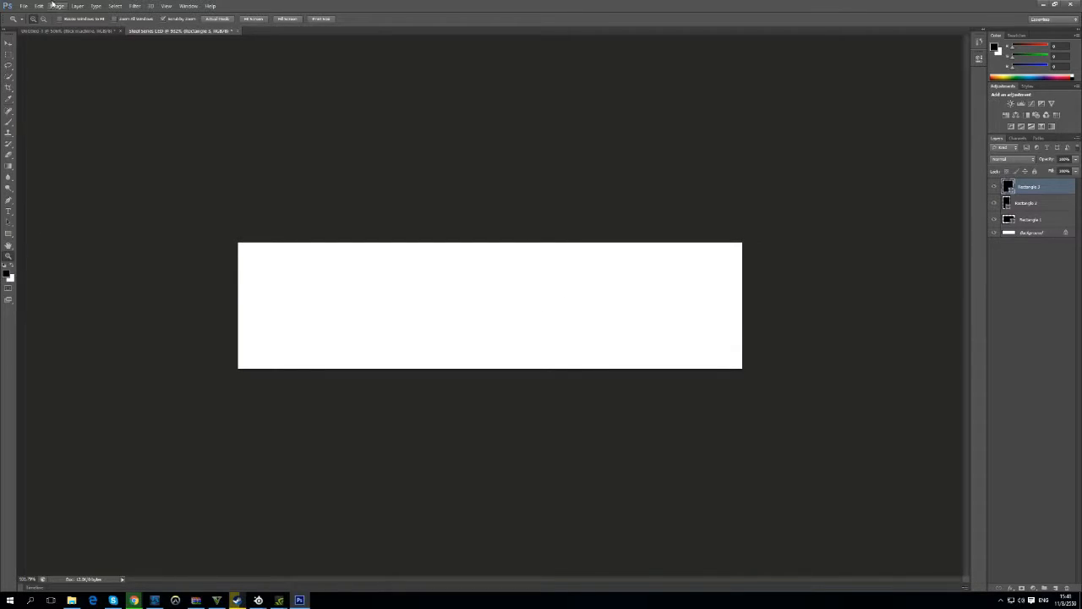
left_click(8, 212)
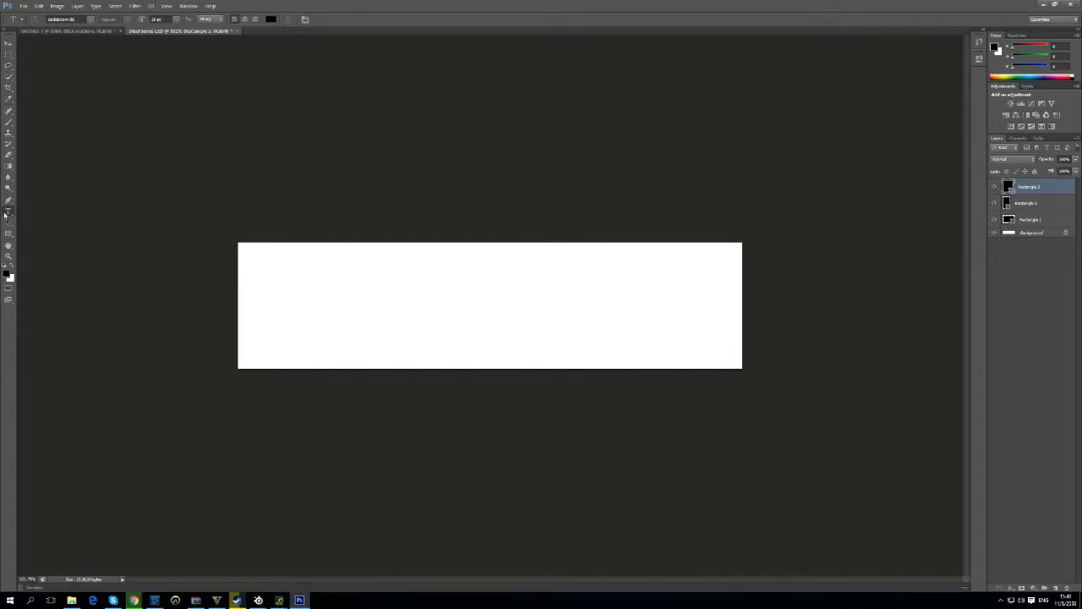
Step: Draw a text area across the white canvas, then bring up the browser's recent pages
left_click_drag(257, 245, 375, 301)
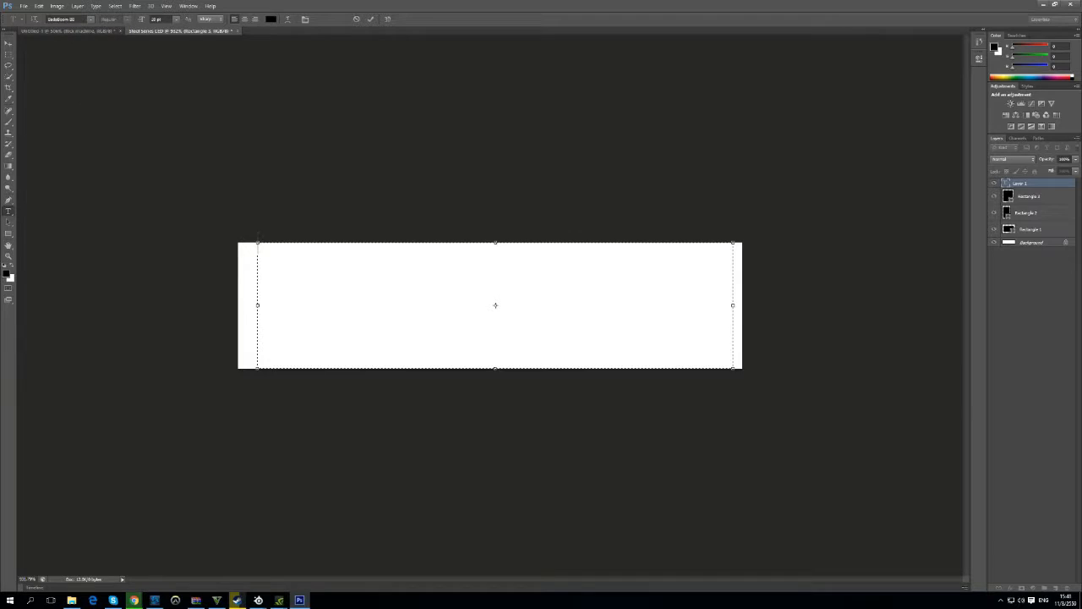
right_click(135, 600)
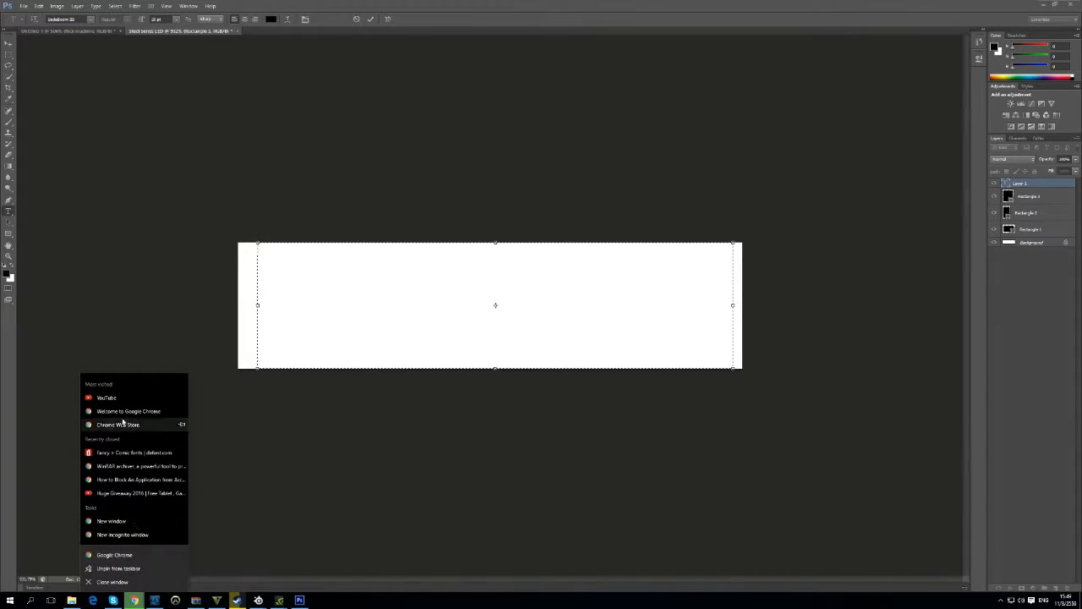
mouse_move(127, 534)
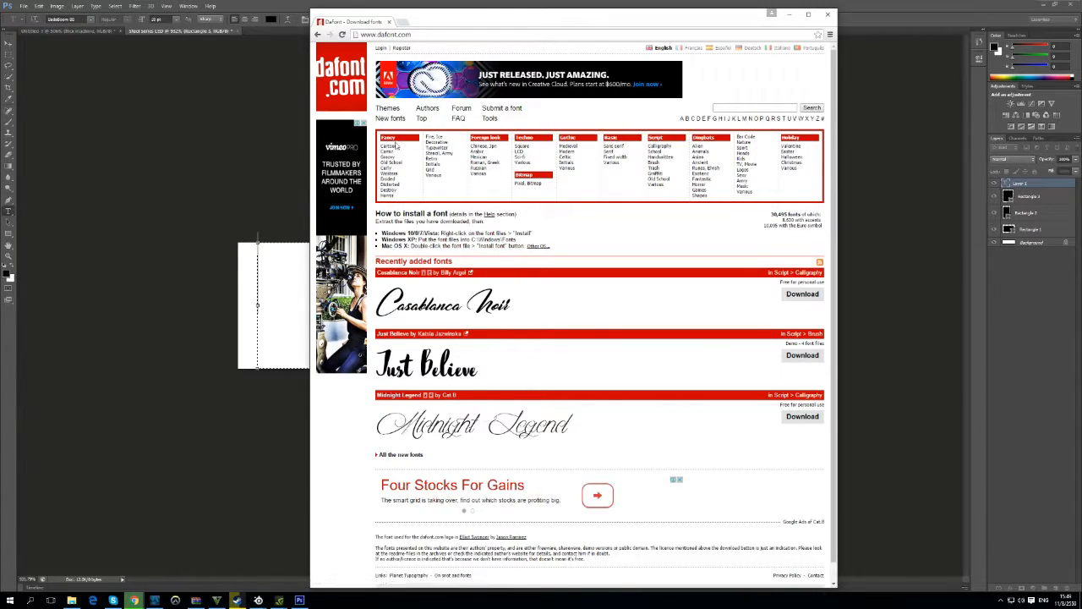
Step: Open the Fancy > Comic font category on dafont.com
left_click(389, 146)
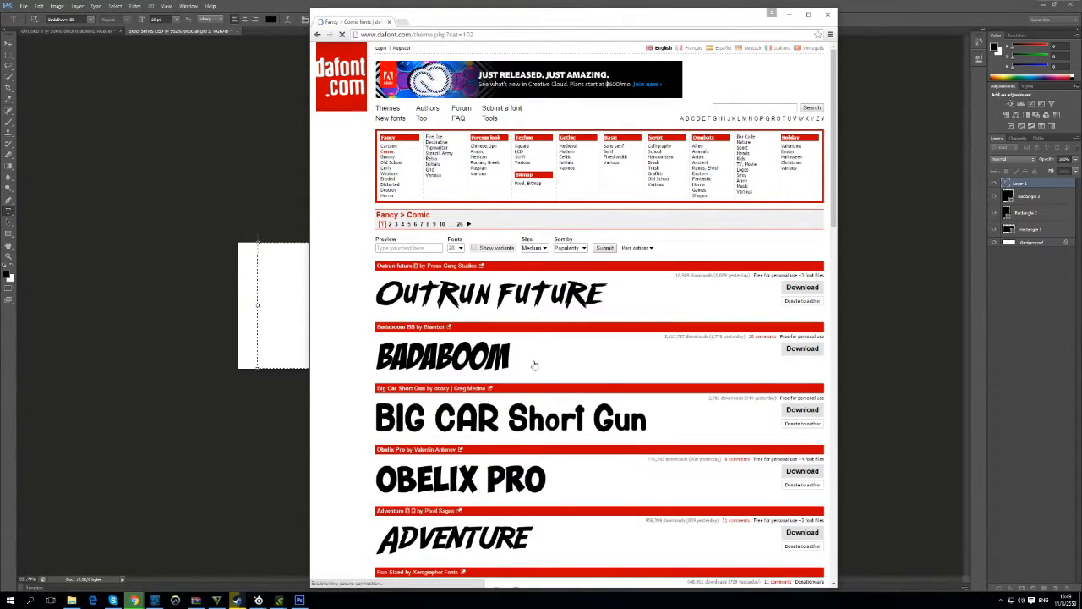
mouse_move(548, 499)
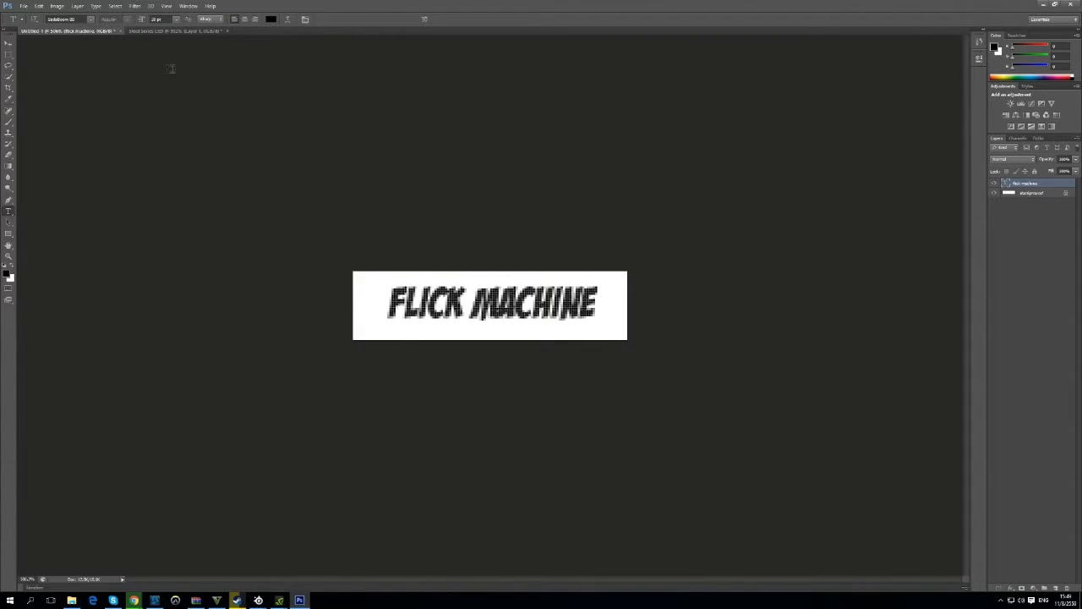
Step: Draw a wide text area on the white canvas and type test letters 'DSDF', then 'EX'
left_click(172, 30)
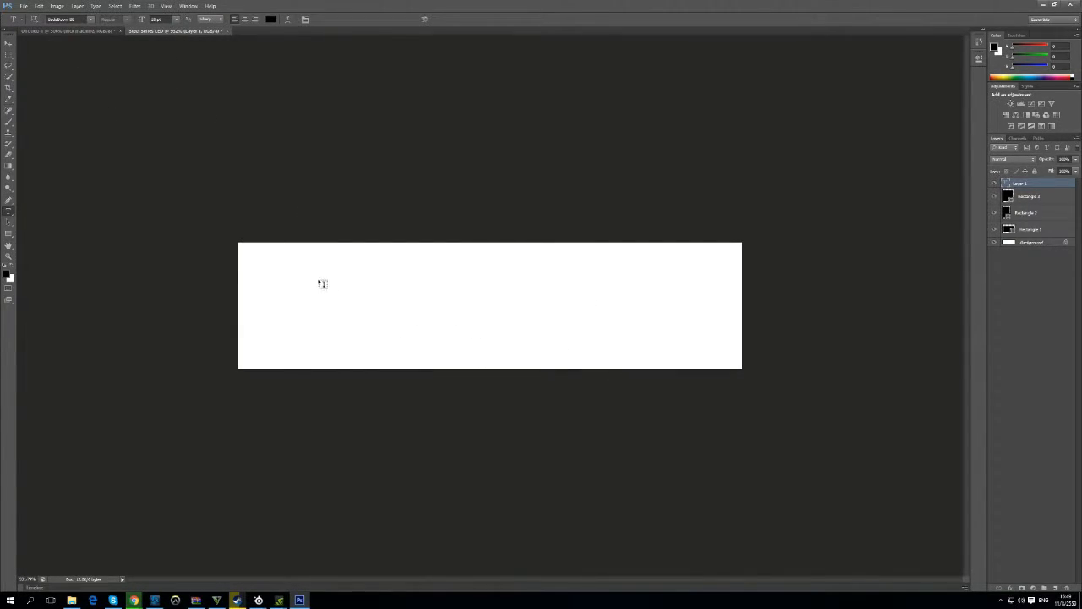
left_click_drag(305, 274, 450, 311)
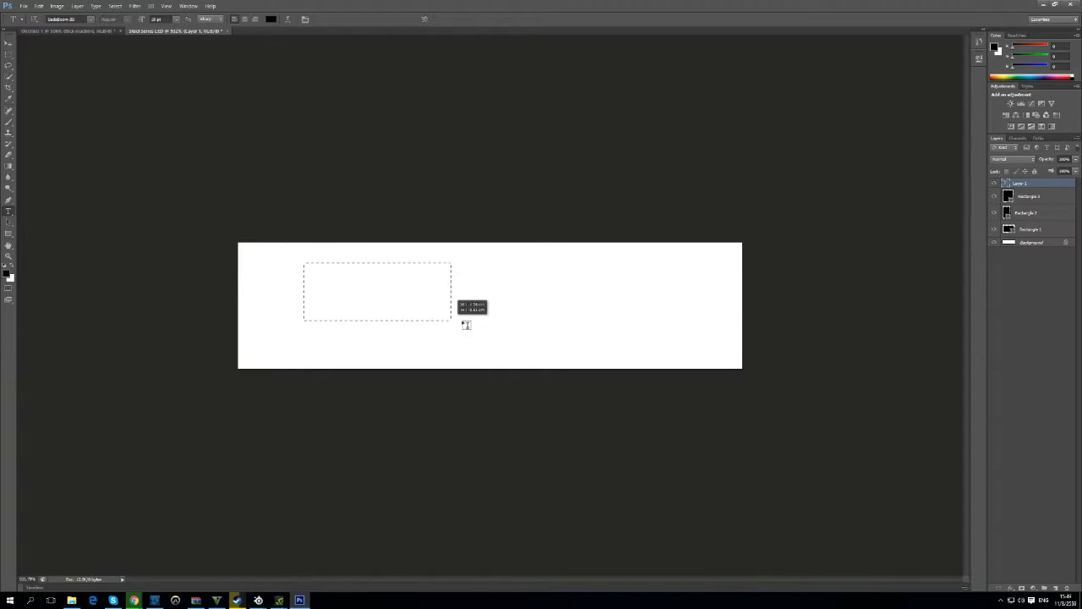
left_click_drag(450, 324, 653, 350)
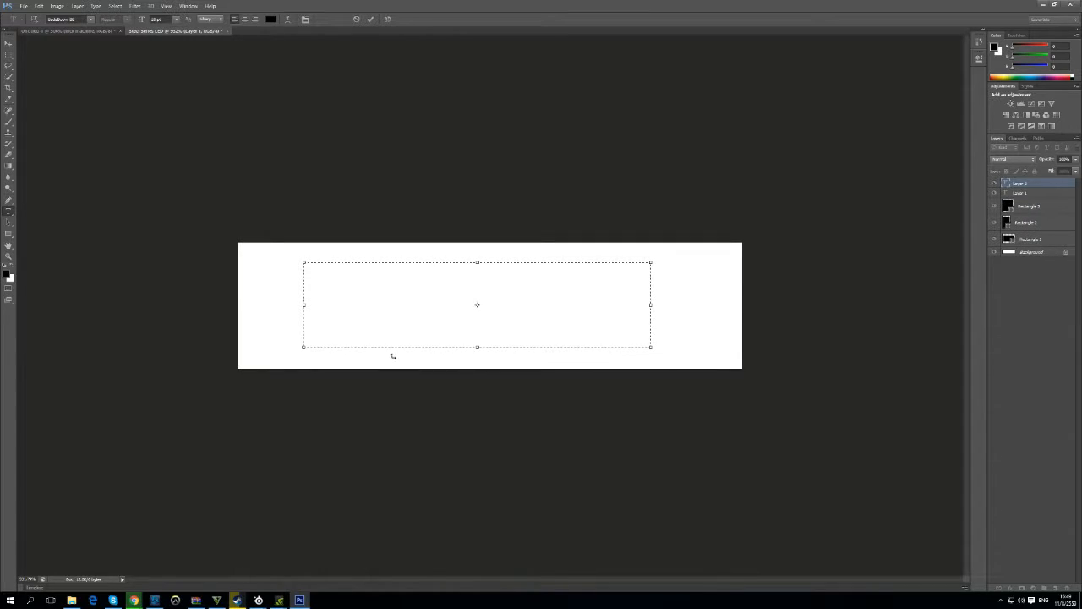
mouse_move(410, 286)
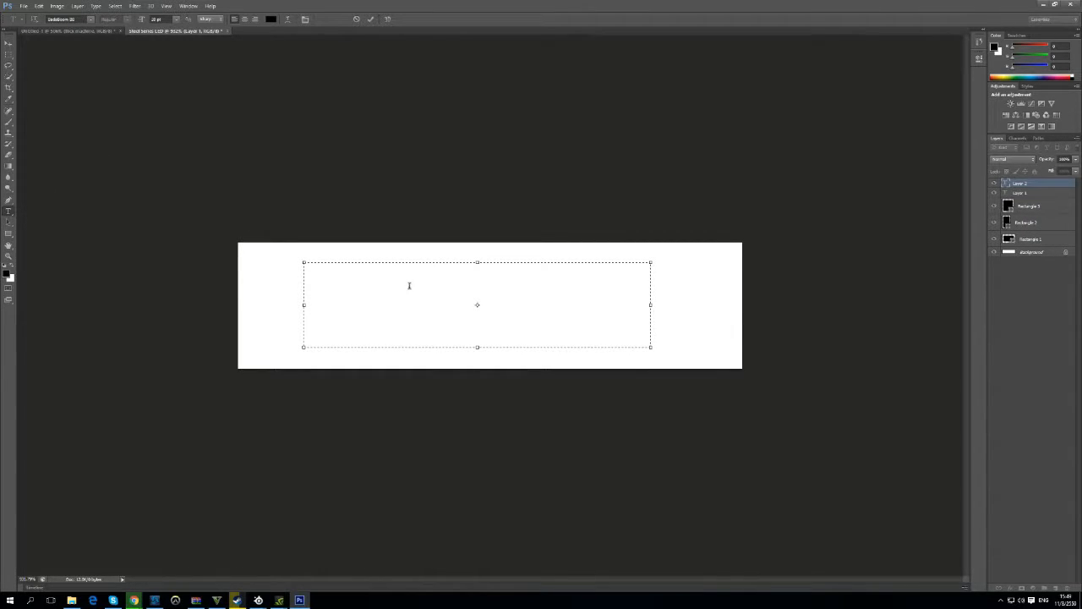
type("DSDF")
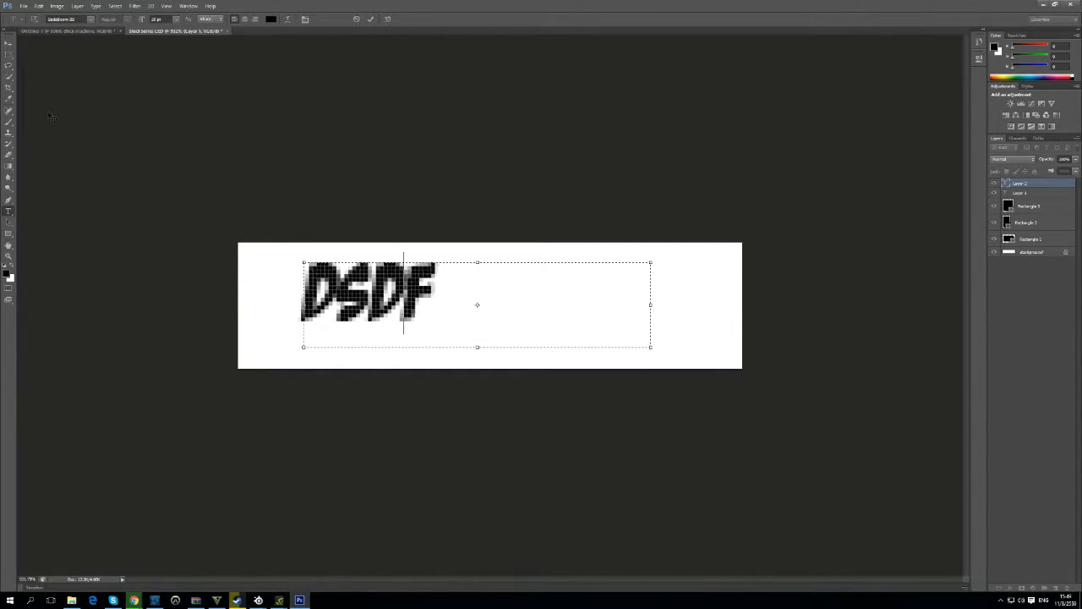
type("EX")
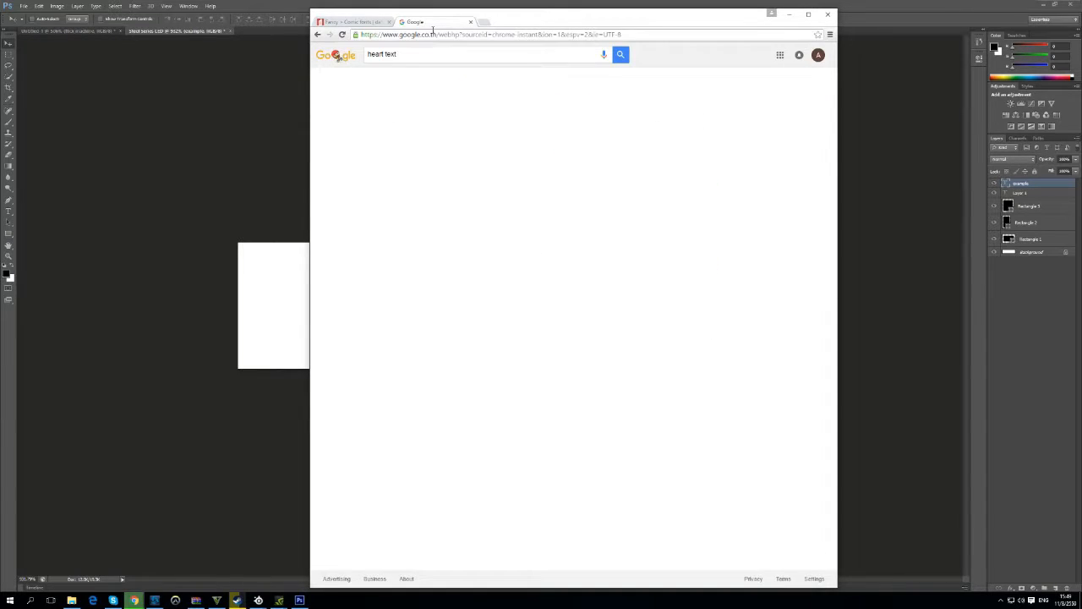
Step: Run a Google search for 'heart text'
left_click(620, 55)
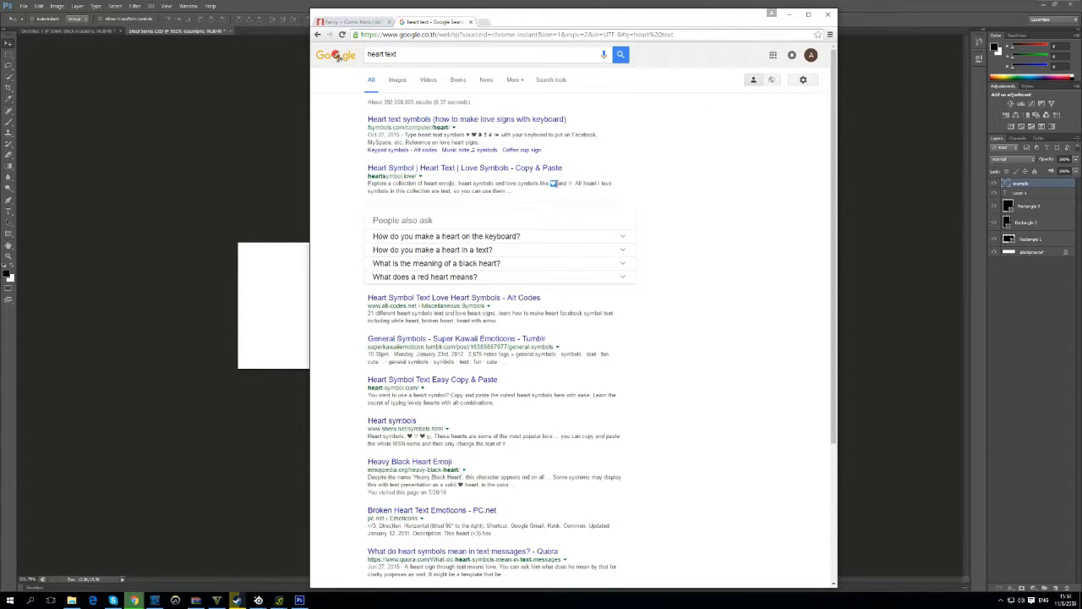
mouse_move(568, 150)
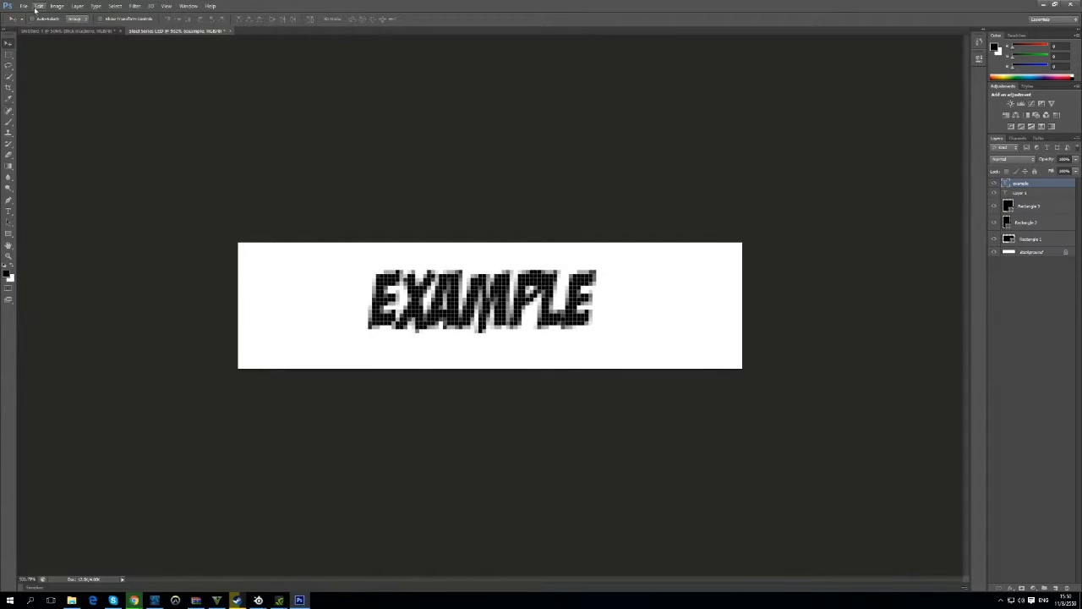
Step: Save the EXAMPLE image as a PNG file with interlacing set to None
left_click(24, 7)
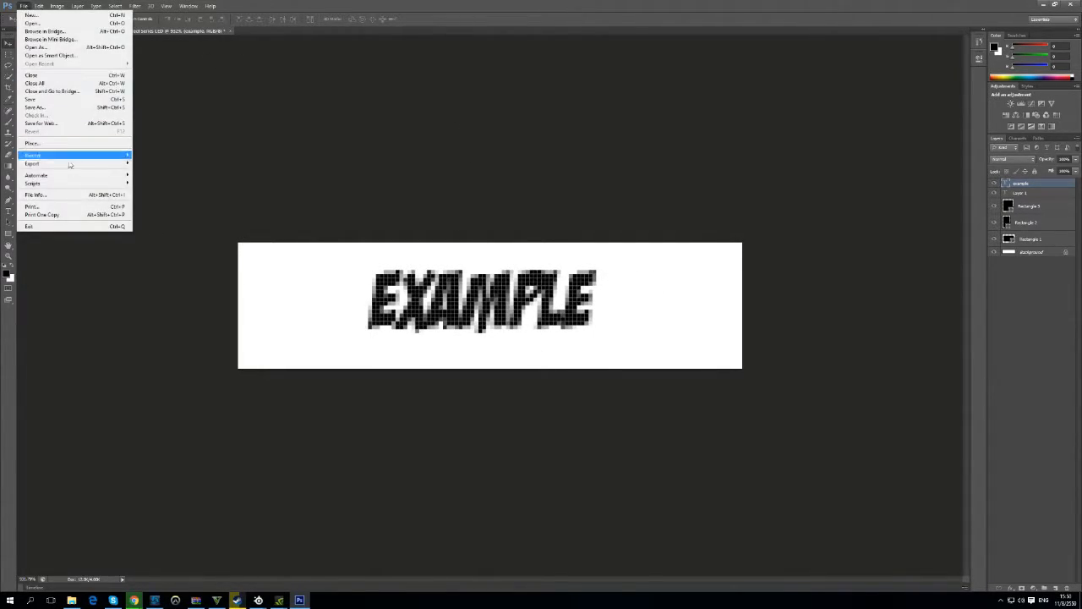
left_click(34, 106)
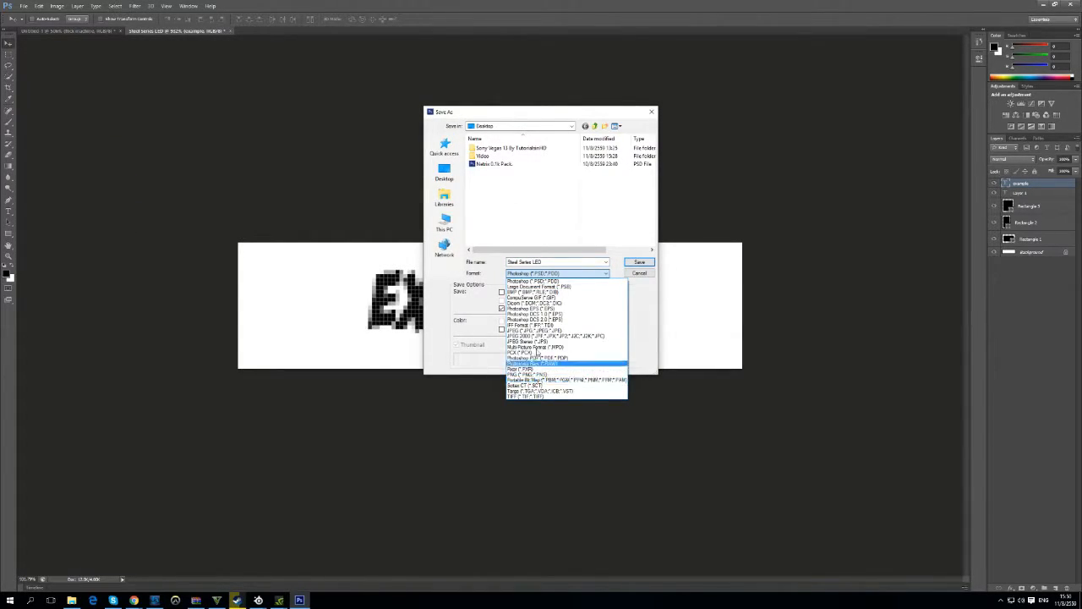
left_click(524, 374)
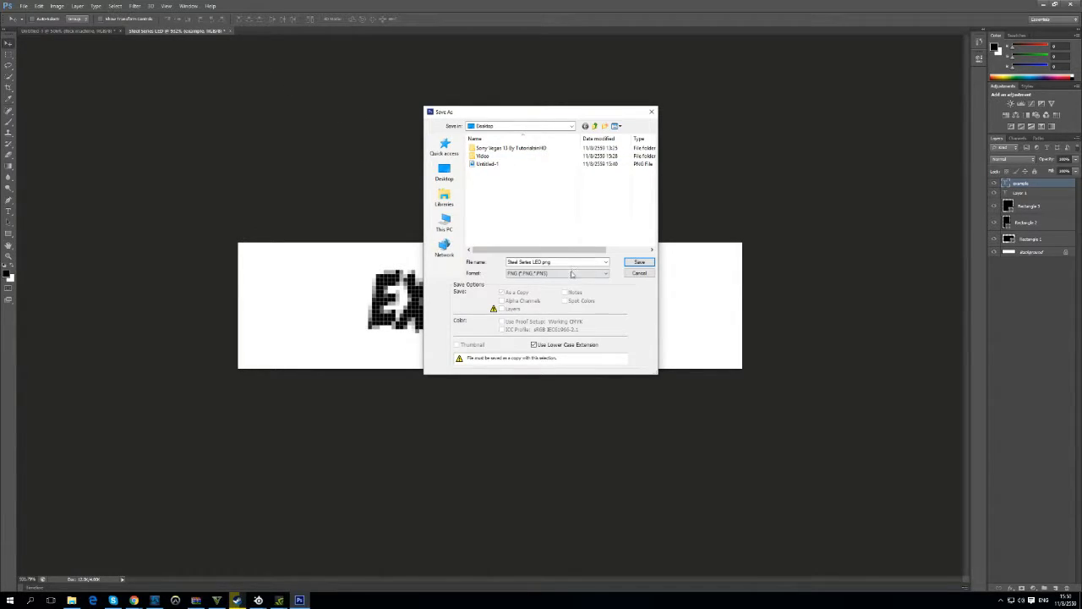
left_click(639, 262)
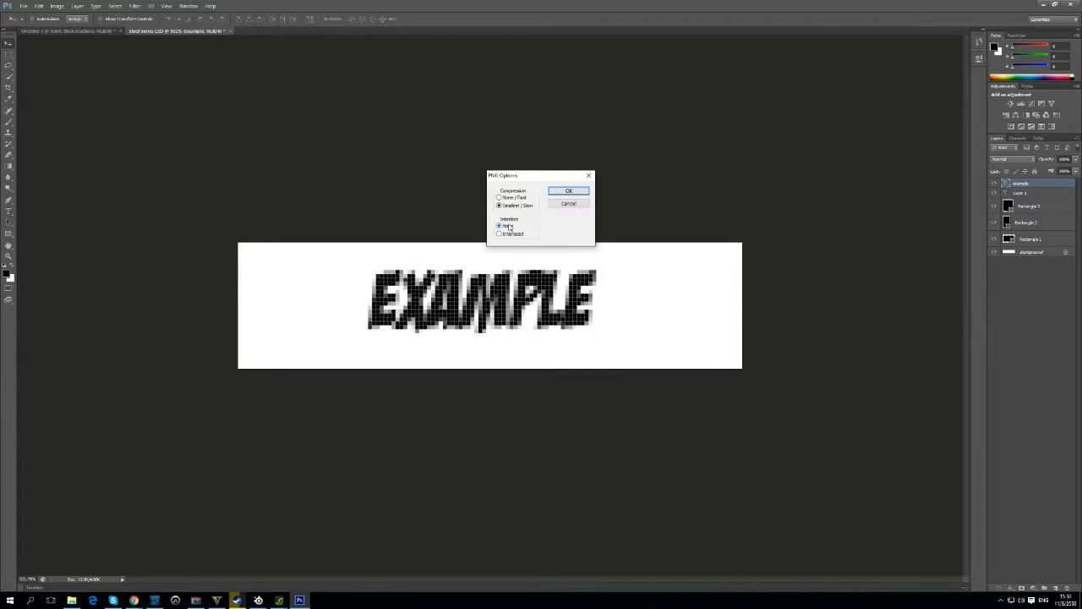
left_click(500, 227)
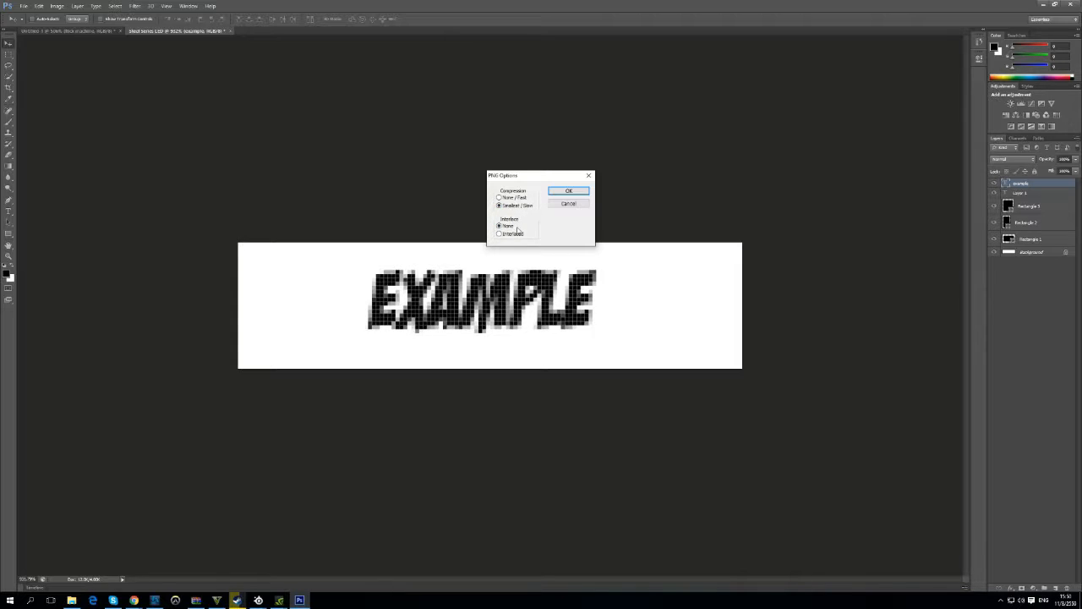
left_click(568, 190)
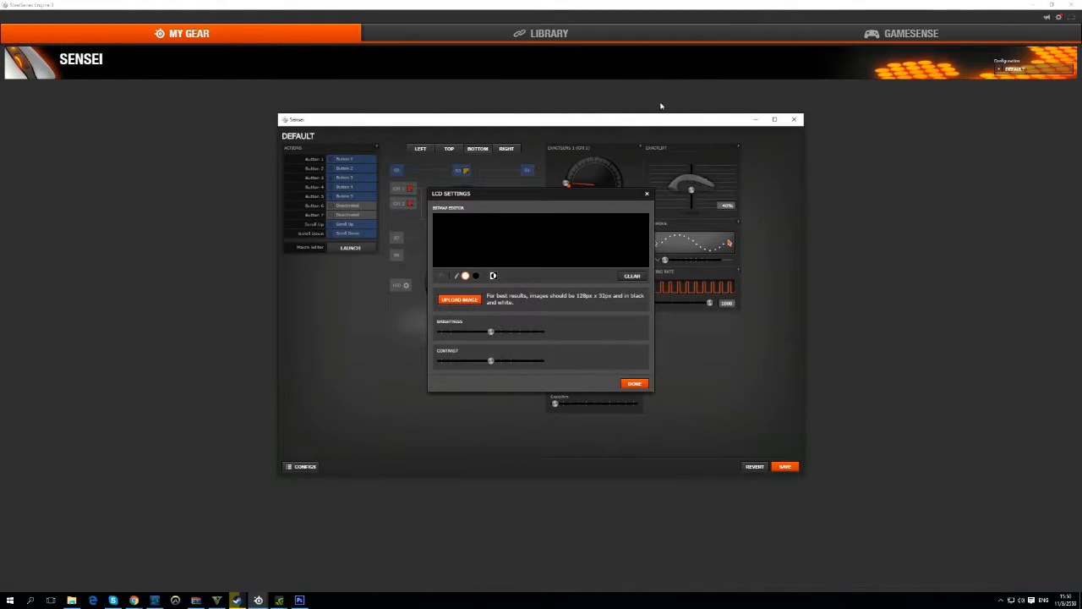
mouse_move(642, 193)
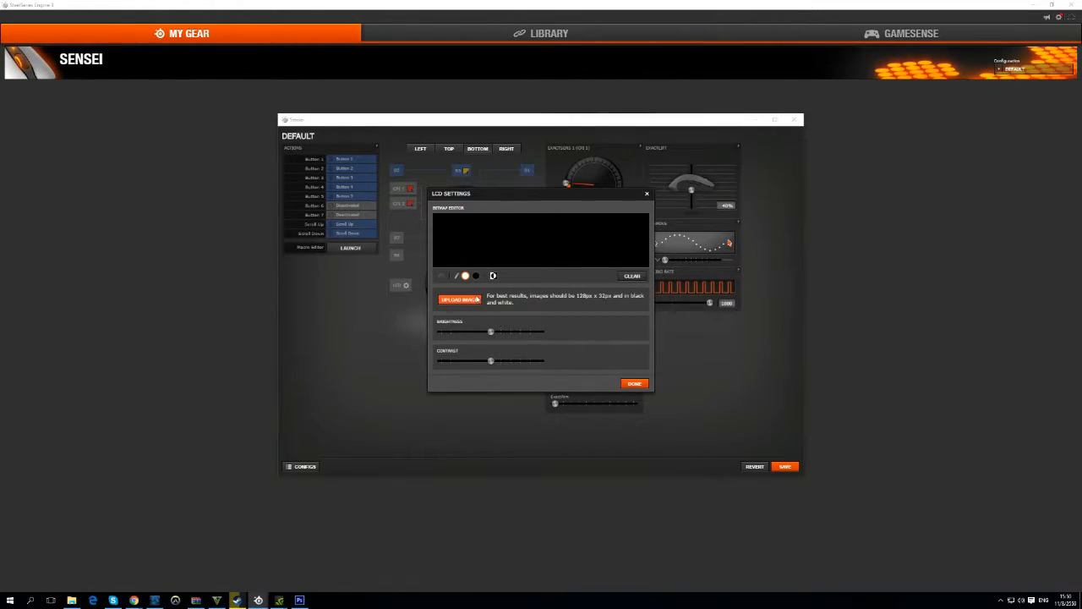
Step: Upload the Steel Series LED PNG from the Desktop as the mouse LCD image
left_click(460, 299)
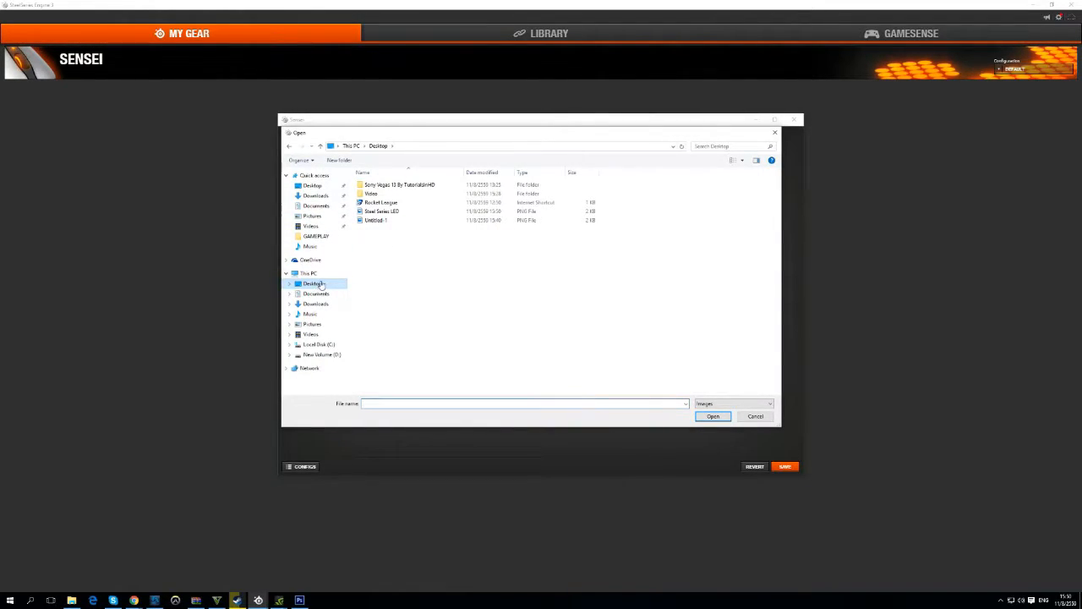
left_click(380, 210)
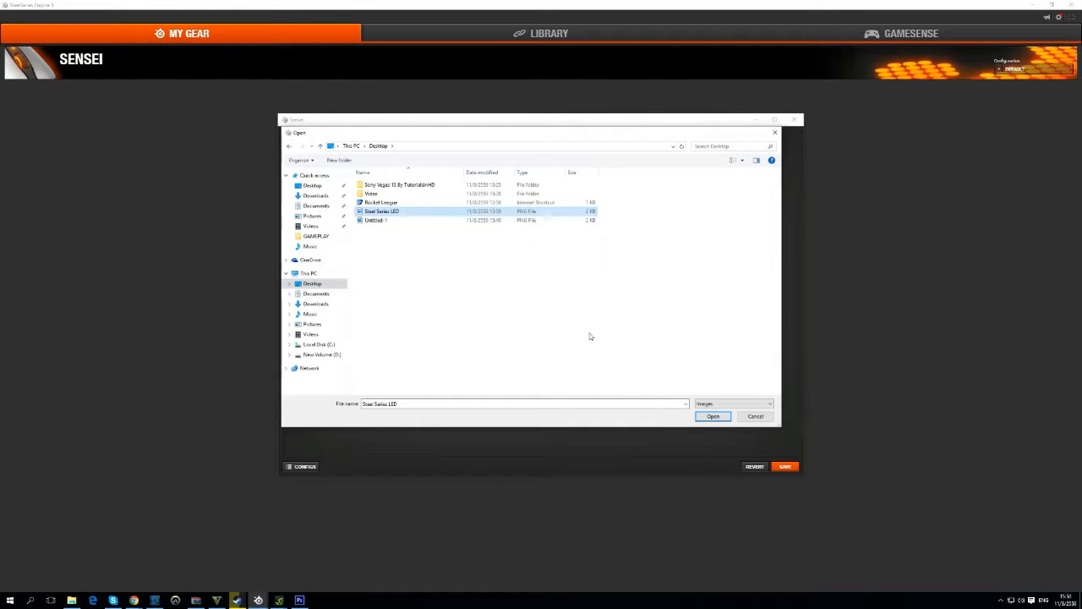
left_click(713, 416)
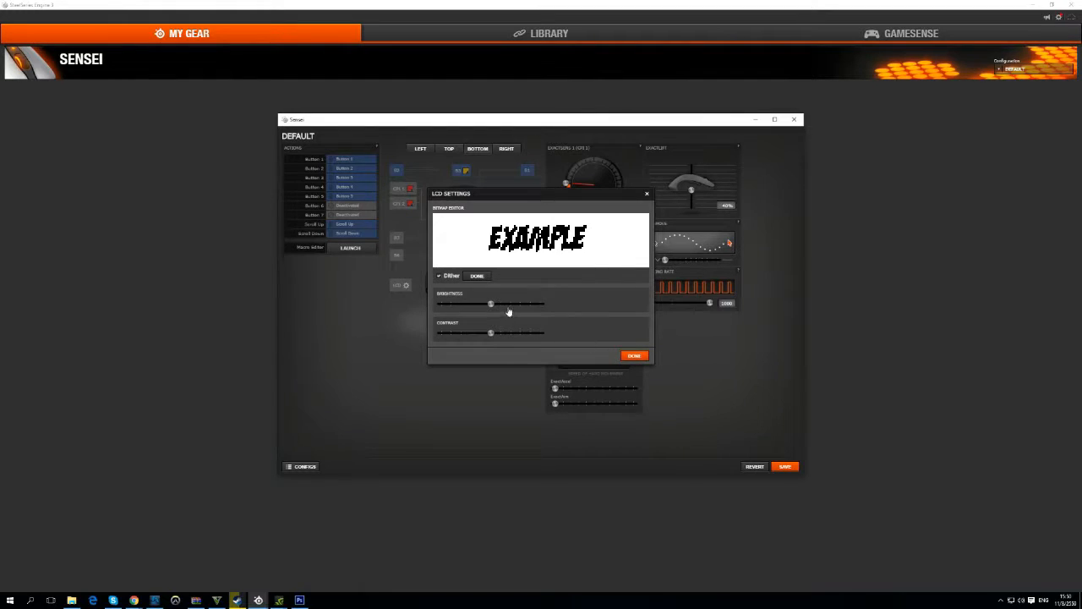
Step: Adjust the LCD slider, accept the EXAMPLE image and save the Sensei configuration
left_click_drag(507, 304, 488, 305)
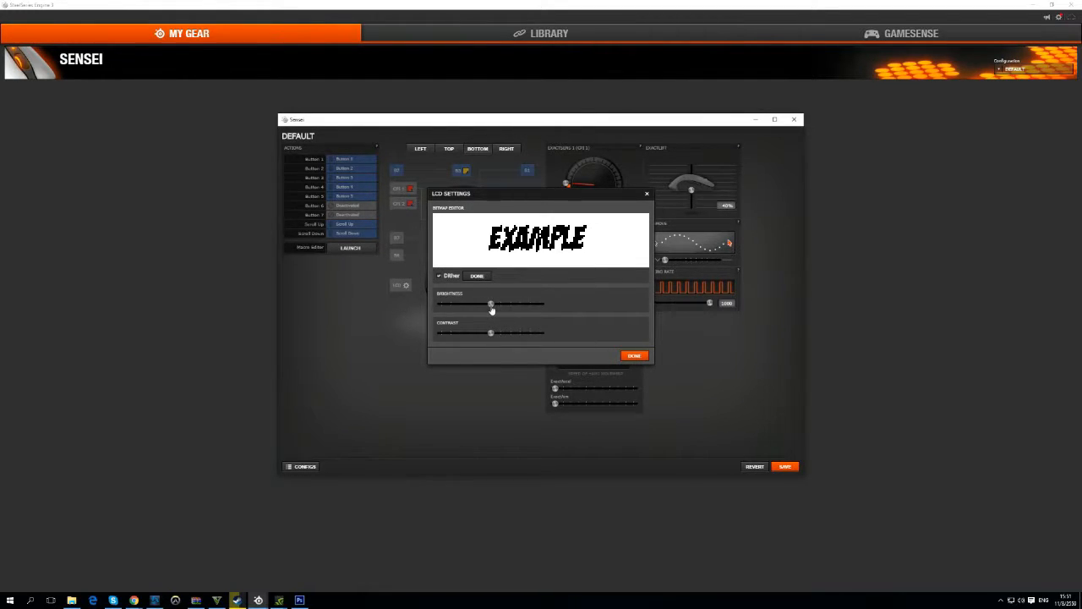
mouse_move(511, 303)
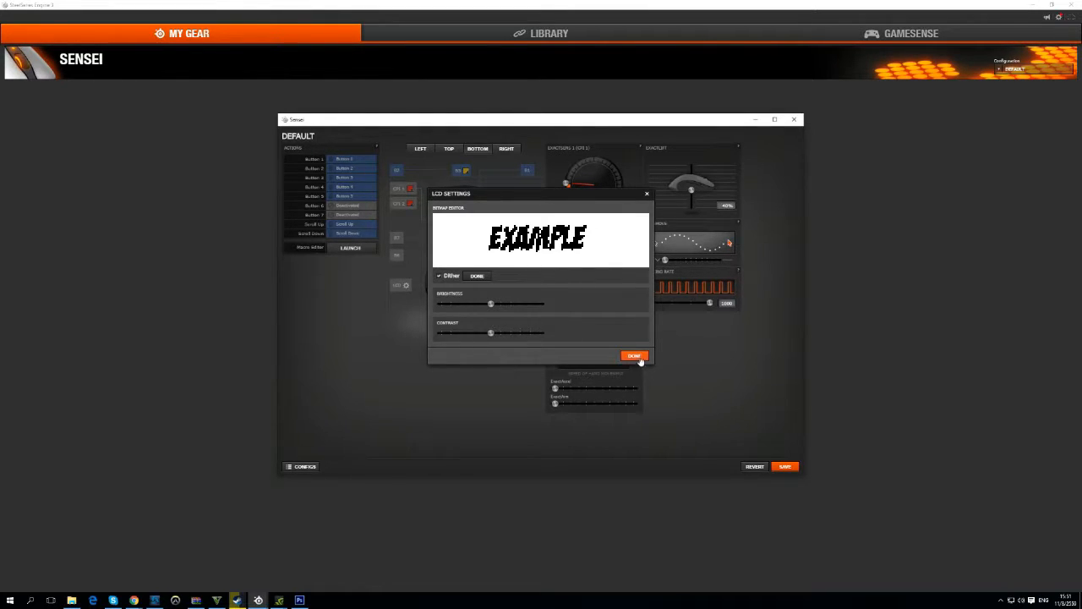
left_click(634, 355)
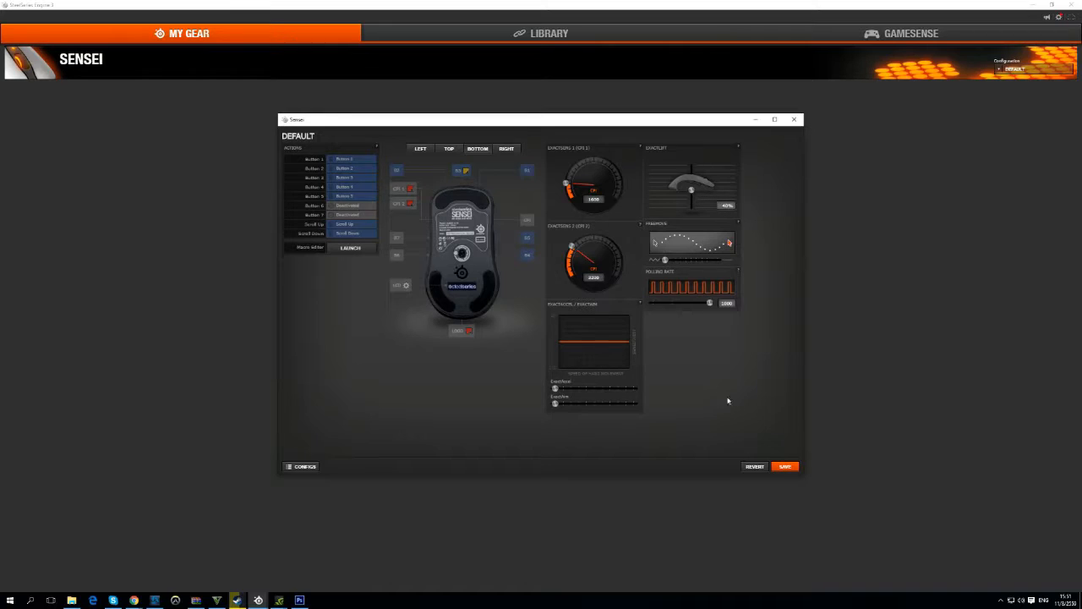
left_click(785, 466)
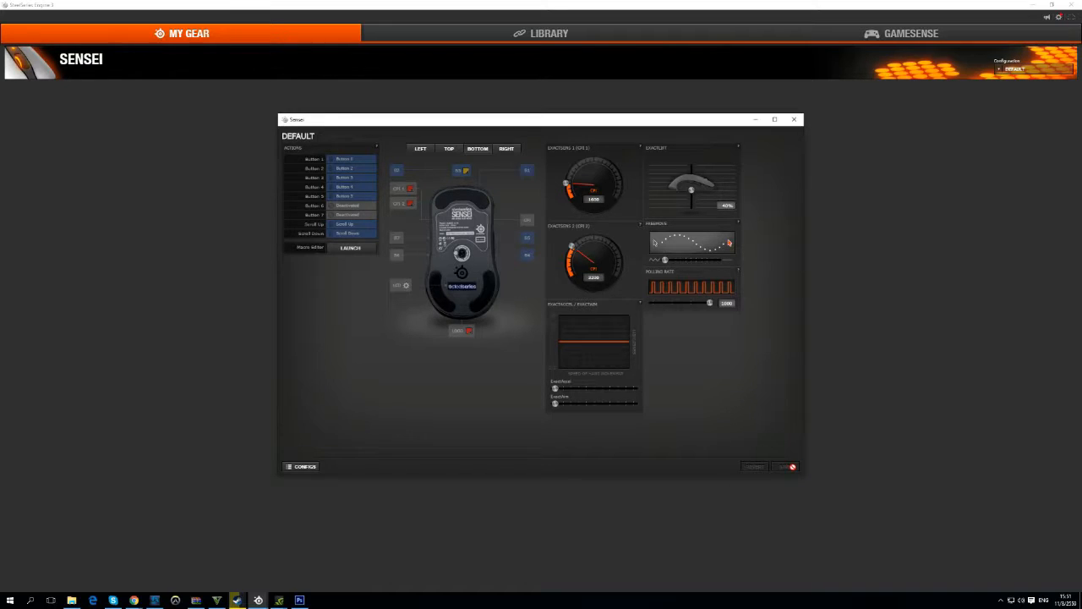